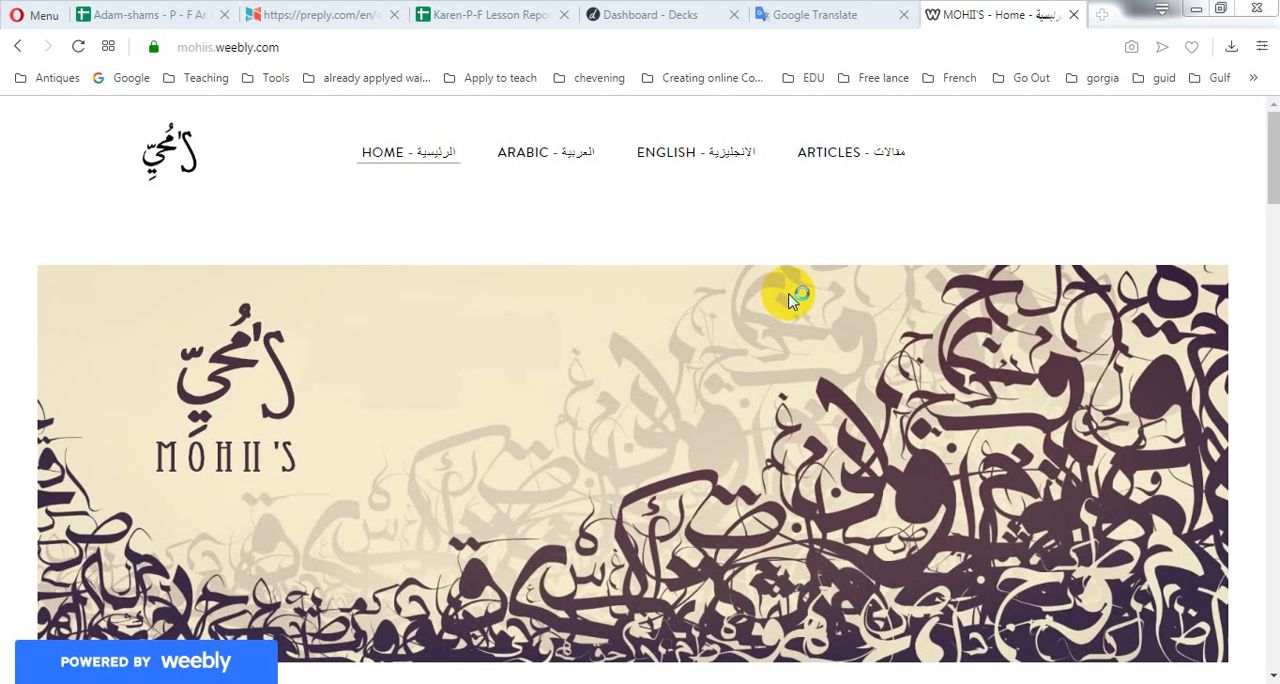
mouse_move(448, 276)
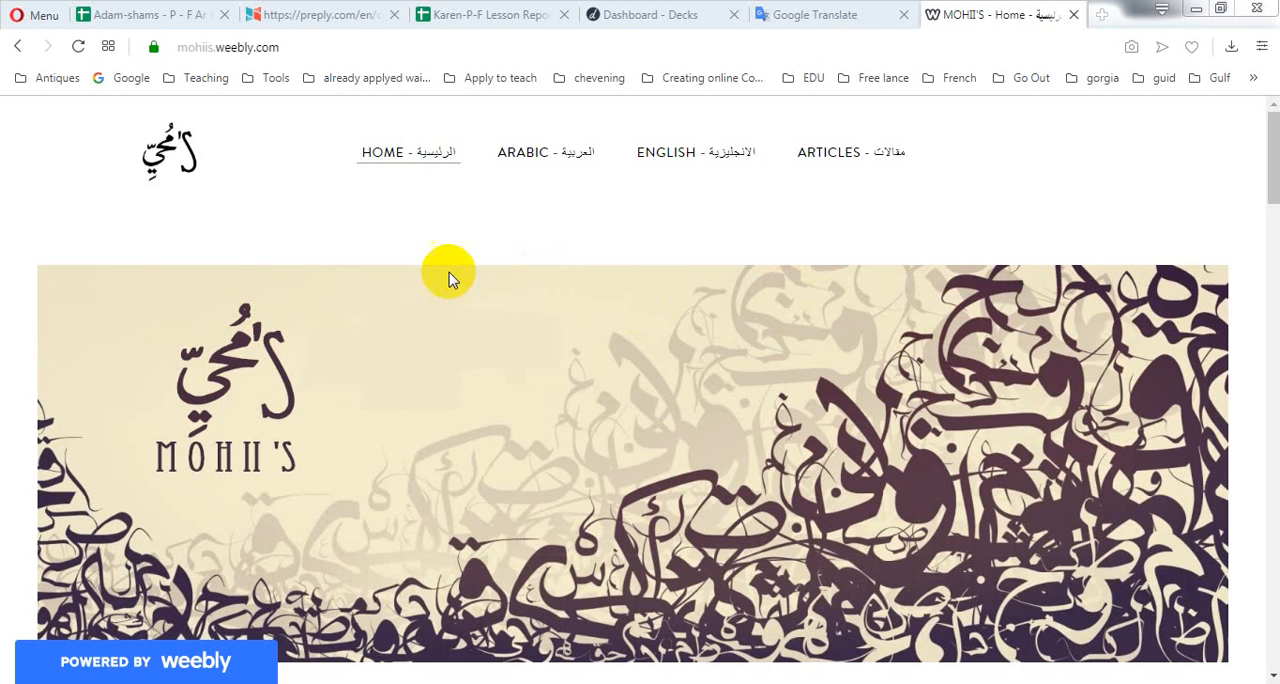
- Switch to Karen's lesson report spreadsheet, view its Introduction dialogue sheet, then return to Lesson Report
left_click(140, 14)
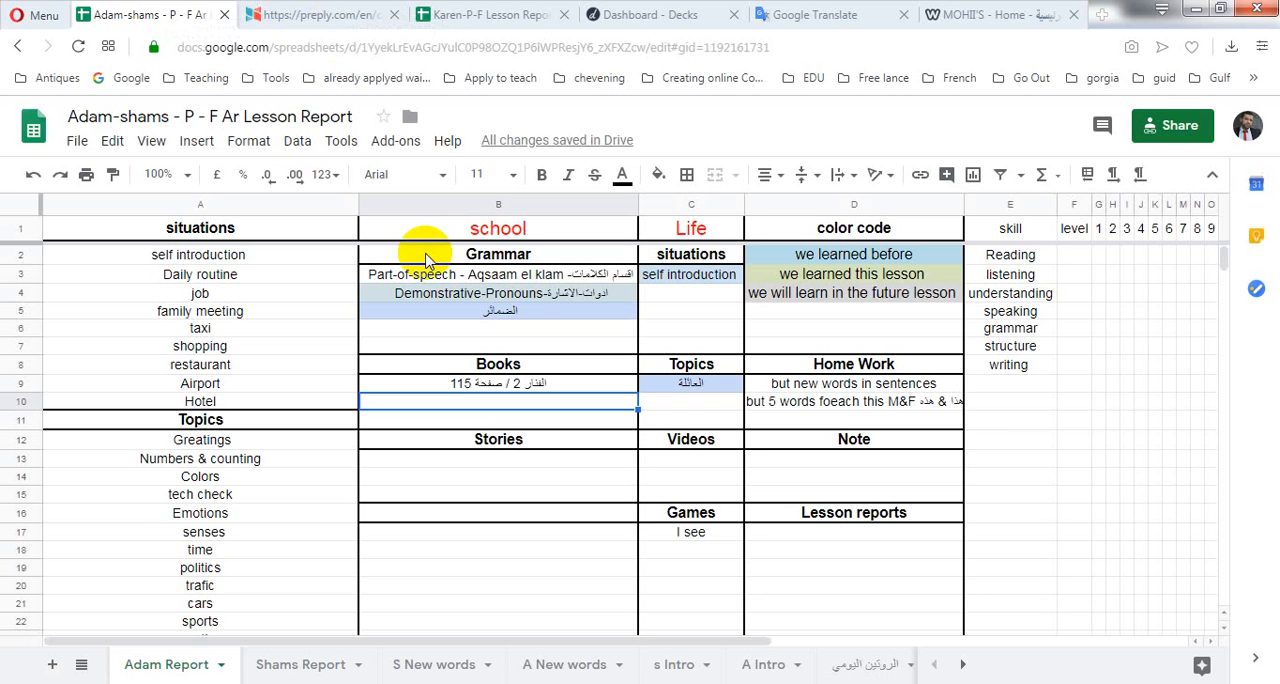
mouse_move(122, 504)
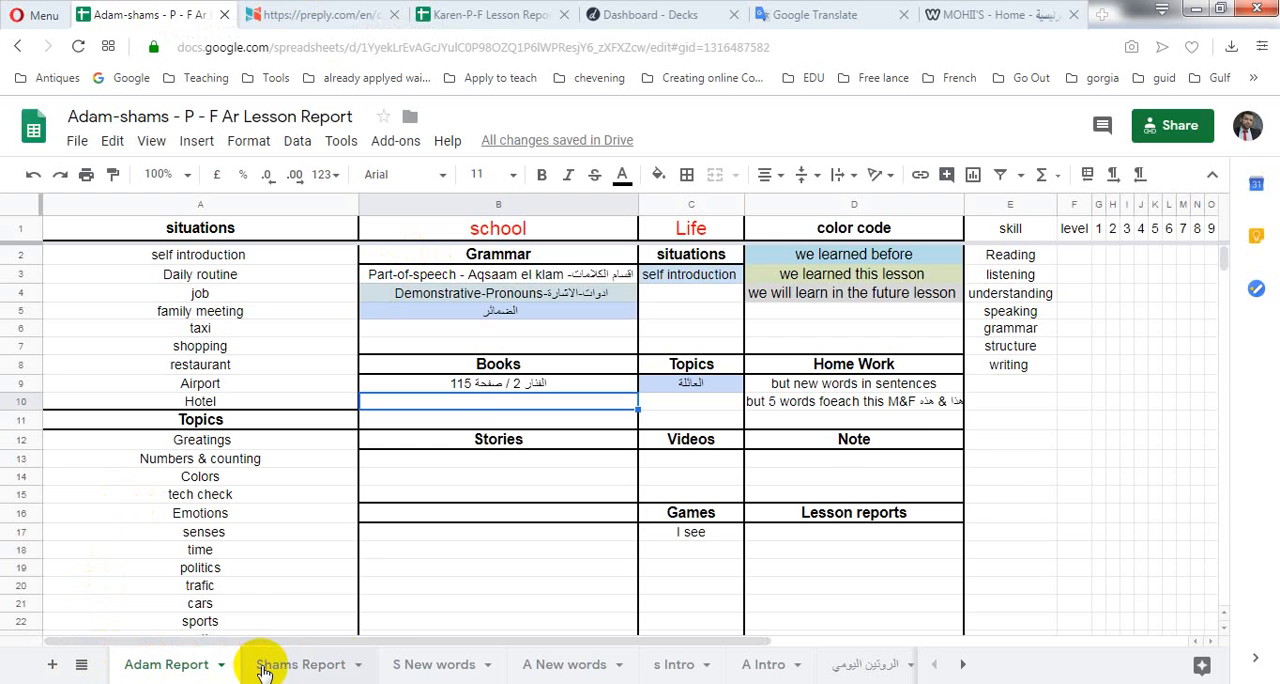
left_click(490, 14)
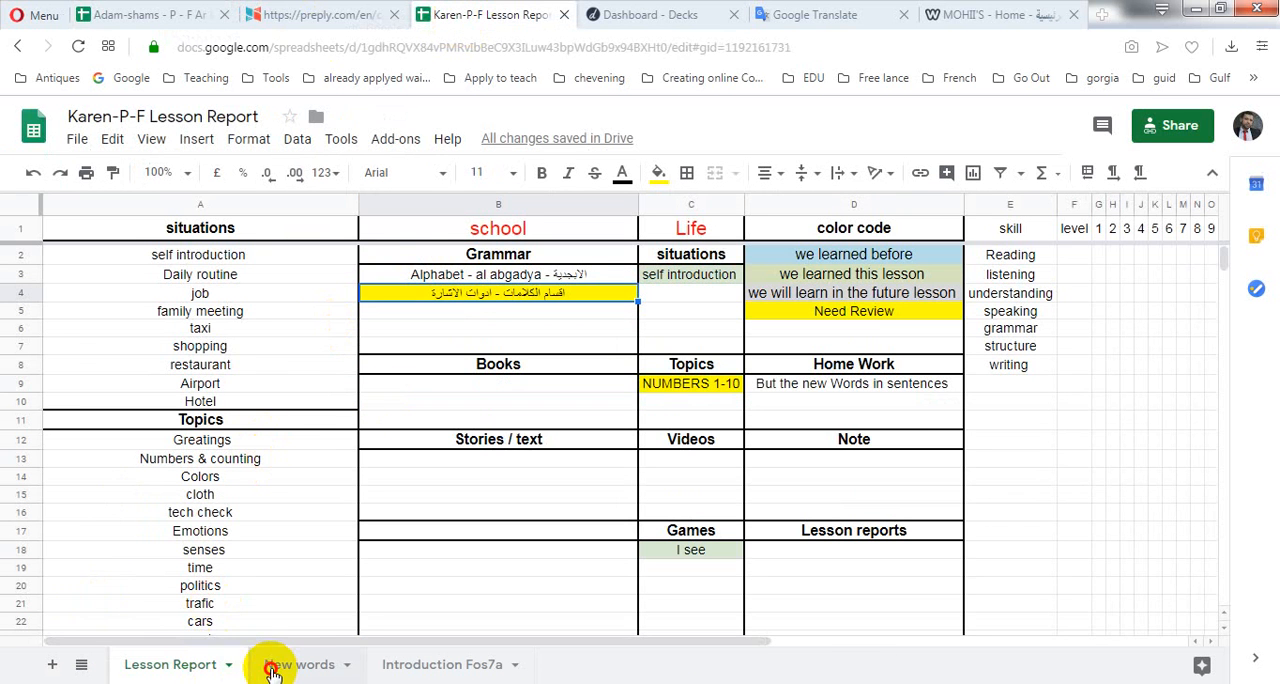
left_click(442, 664)
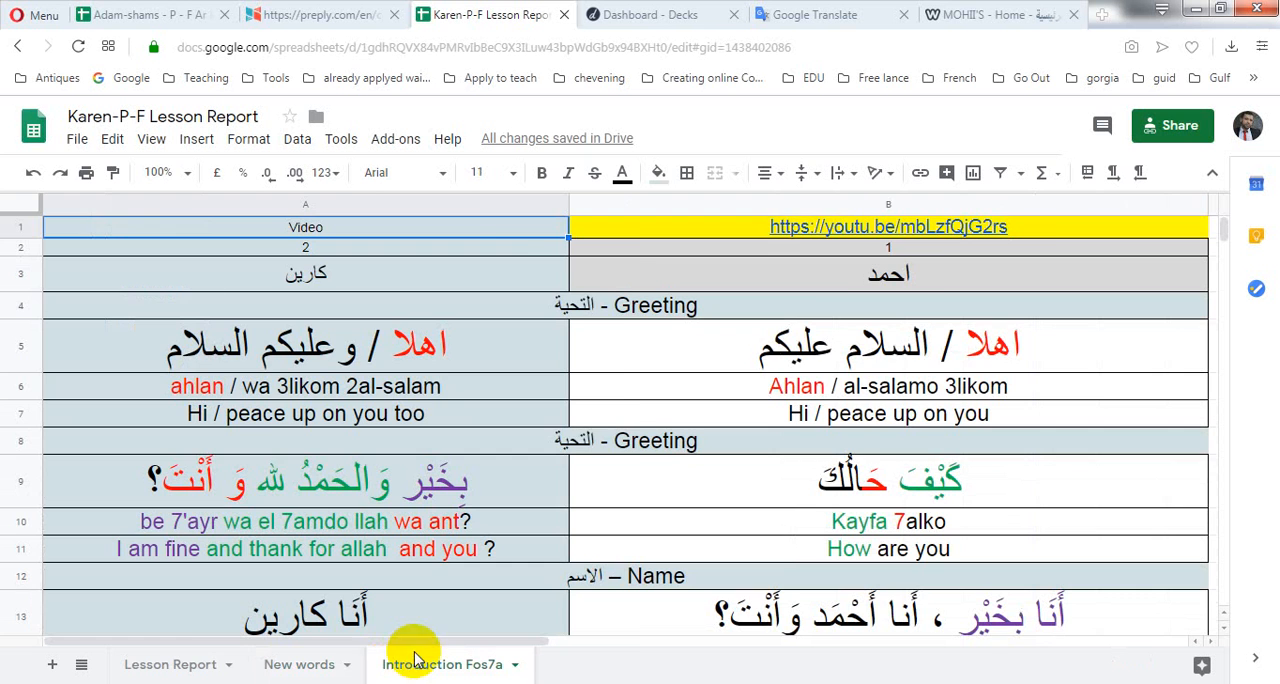
left_click(170, 664)
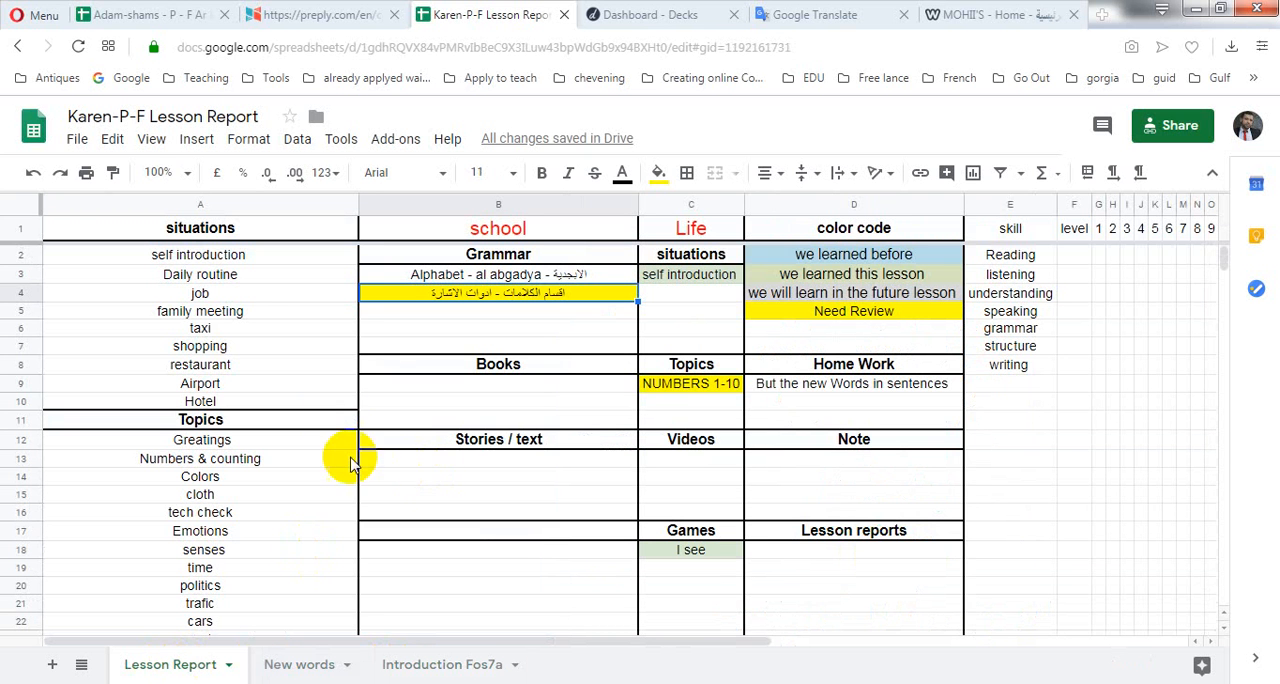
left_click(200, 204)
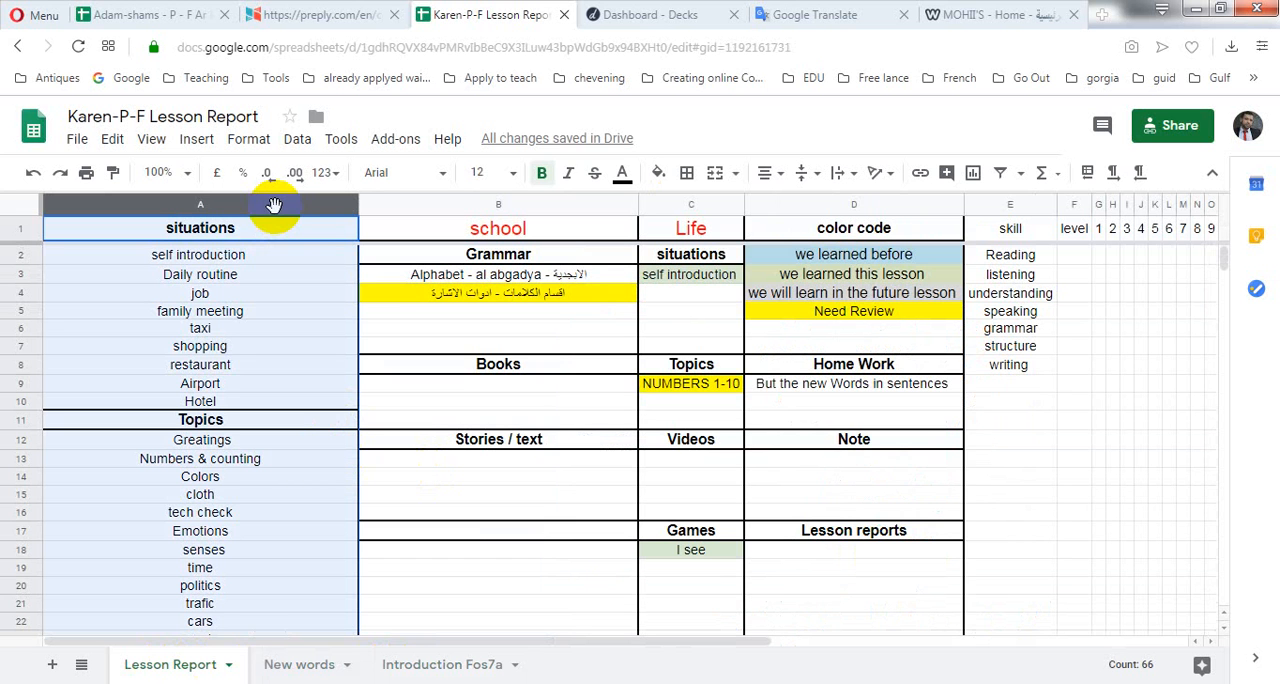
mouse_move(820, 218)
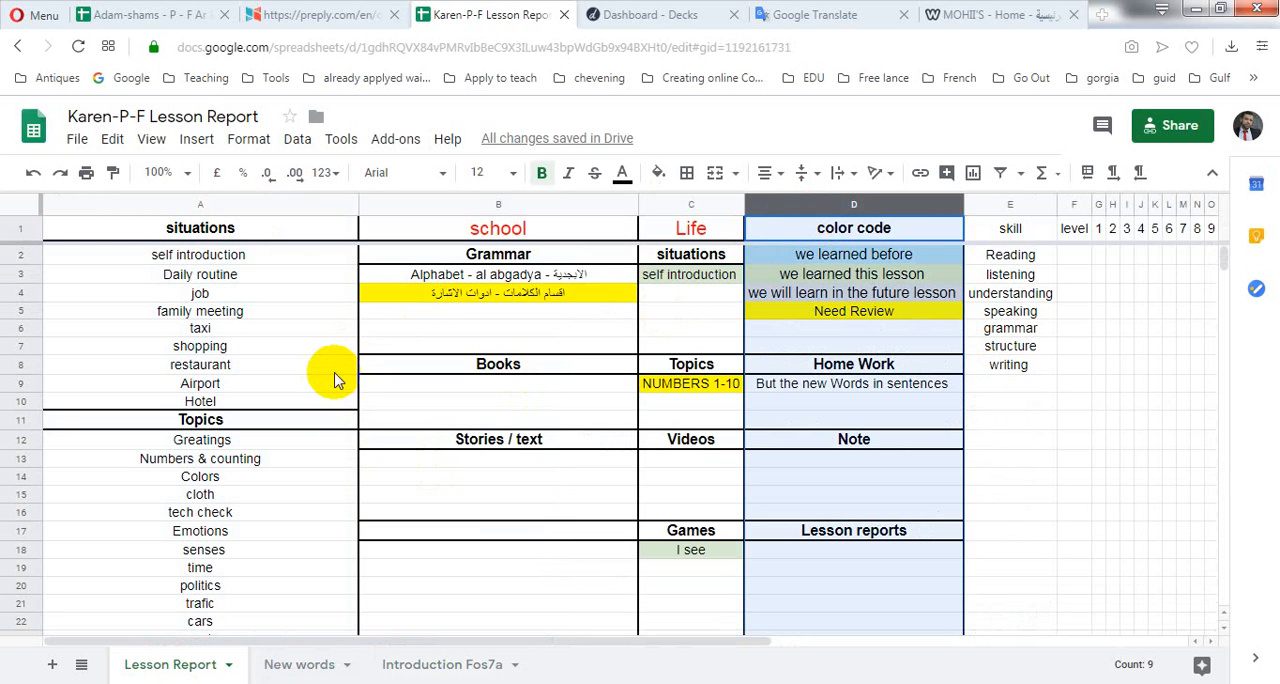
scroll("down", 3)
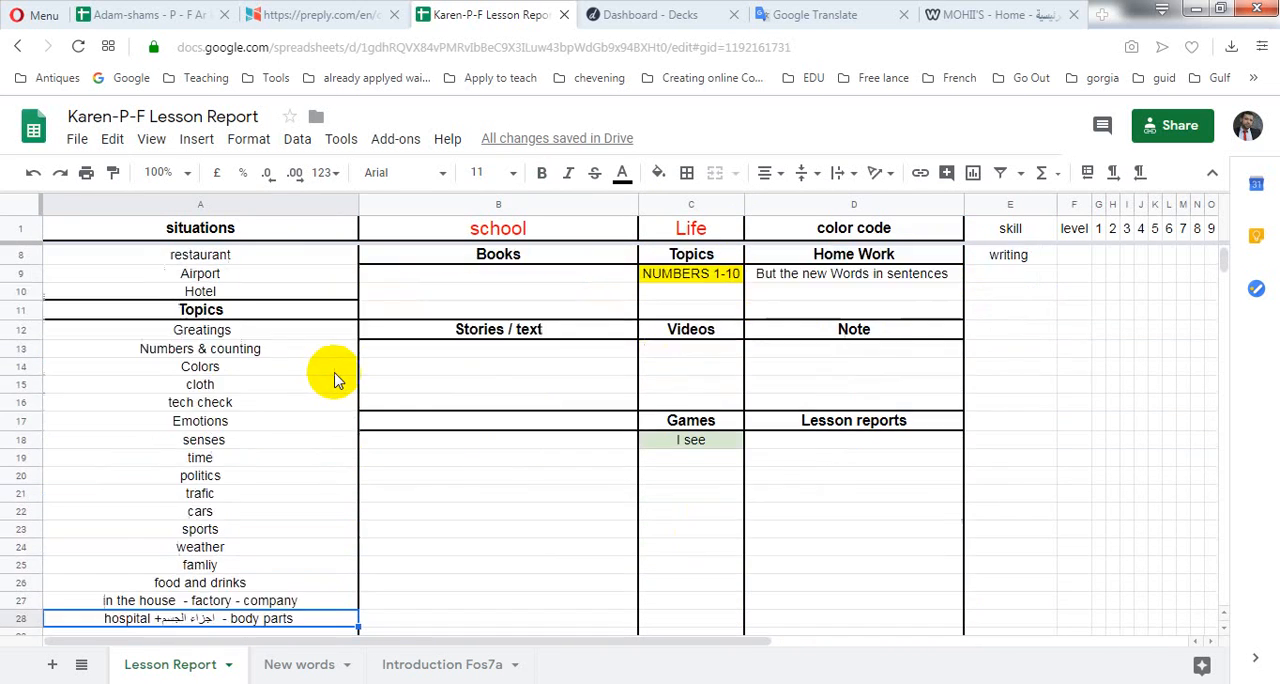
scroll("down", 3)
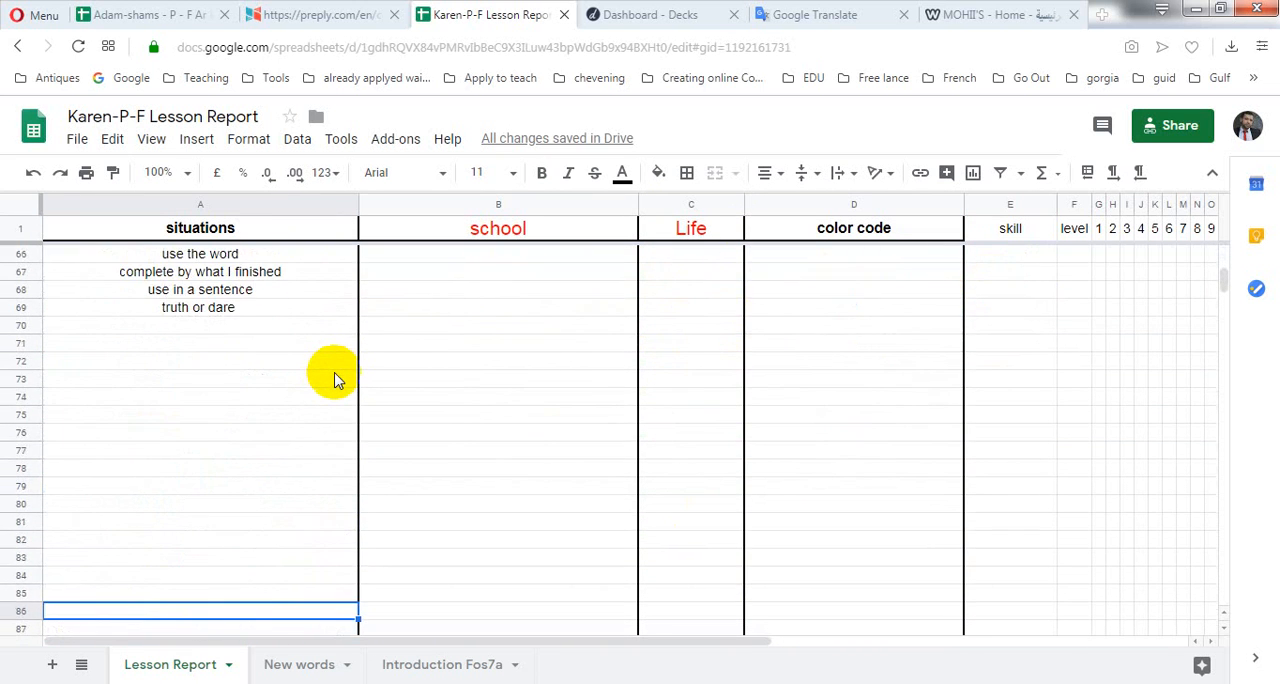
scroll("up", 3)
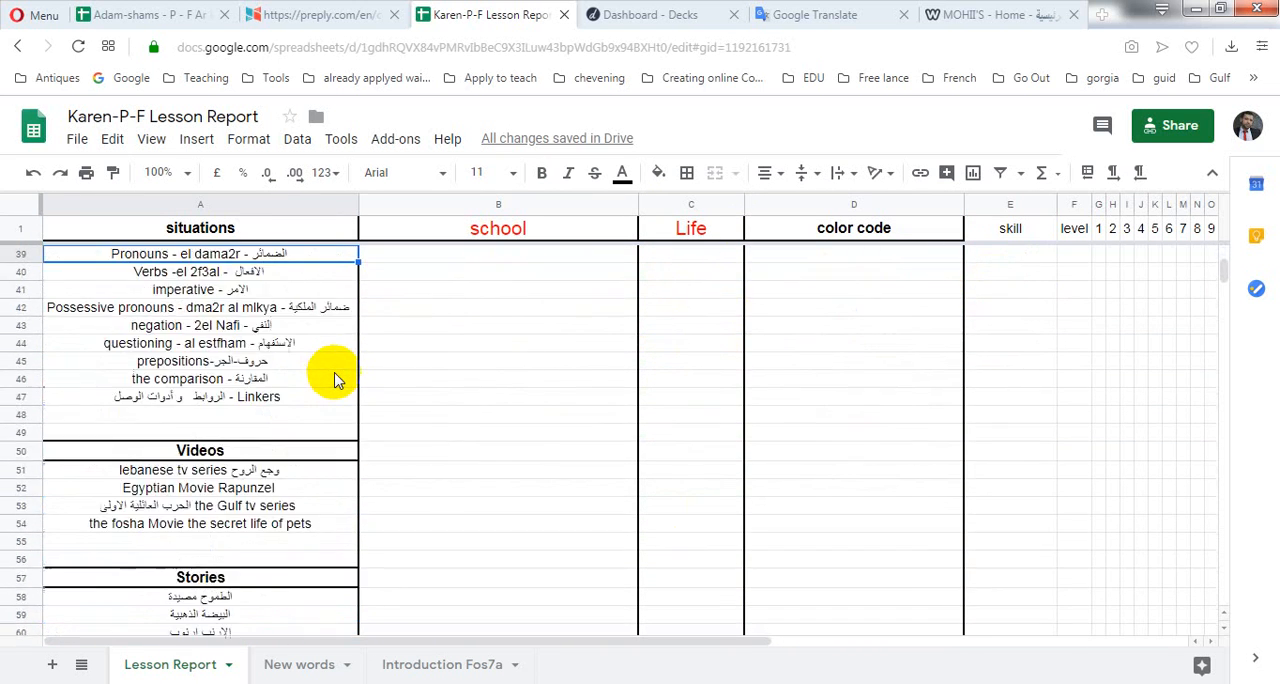
scroll("up", 3)
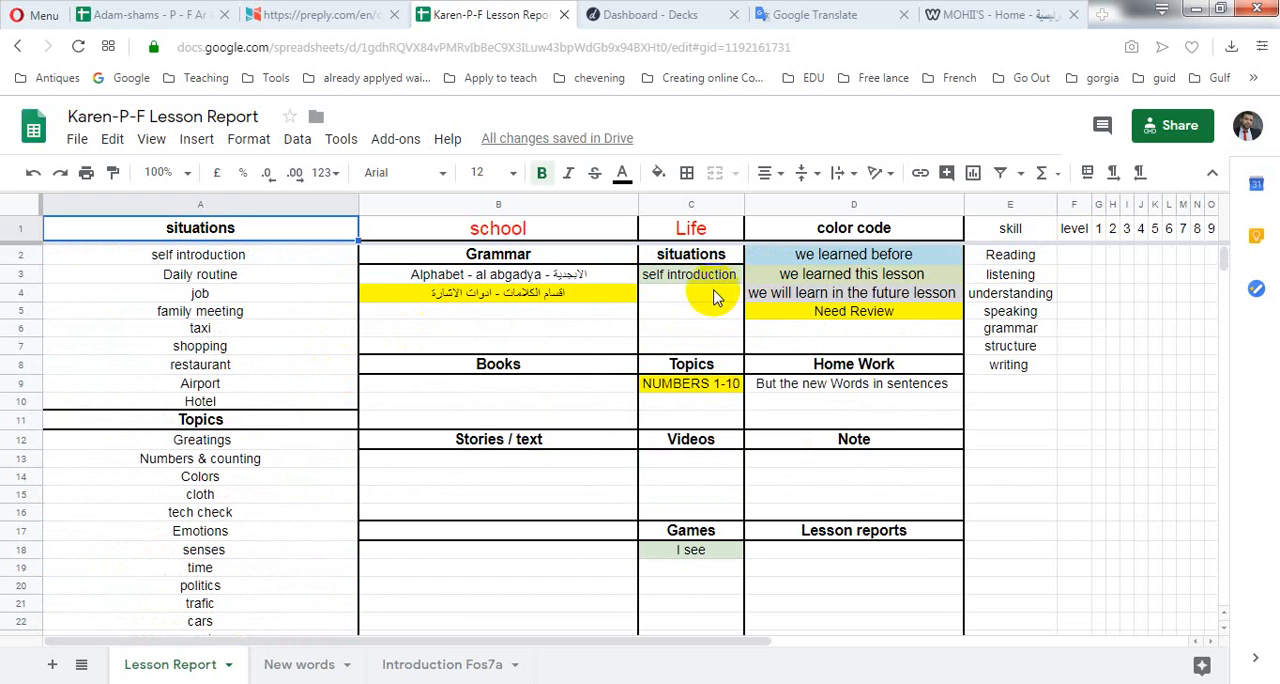
- Point out the self introduction and NUMBERS 1-10 topic cells and briefly check the New words sheet
left_click(852, 204)
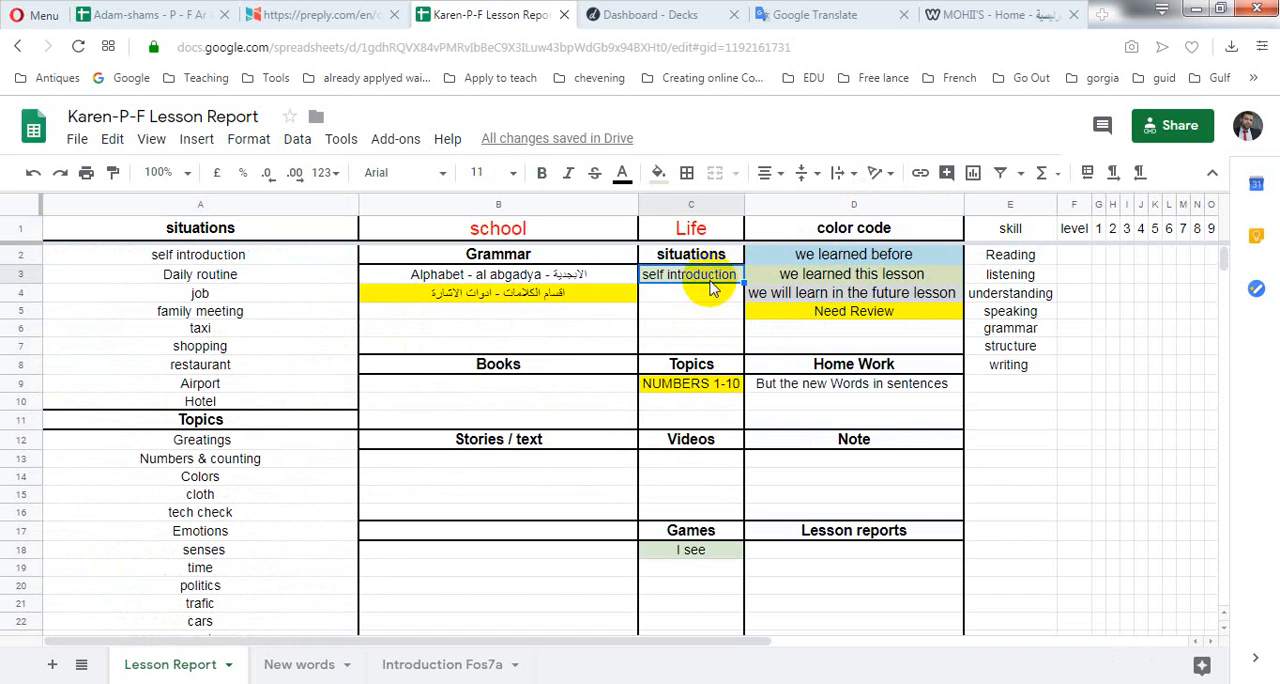
left_click(690, 384)
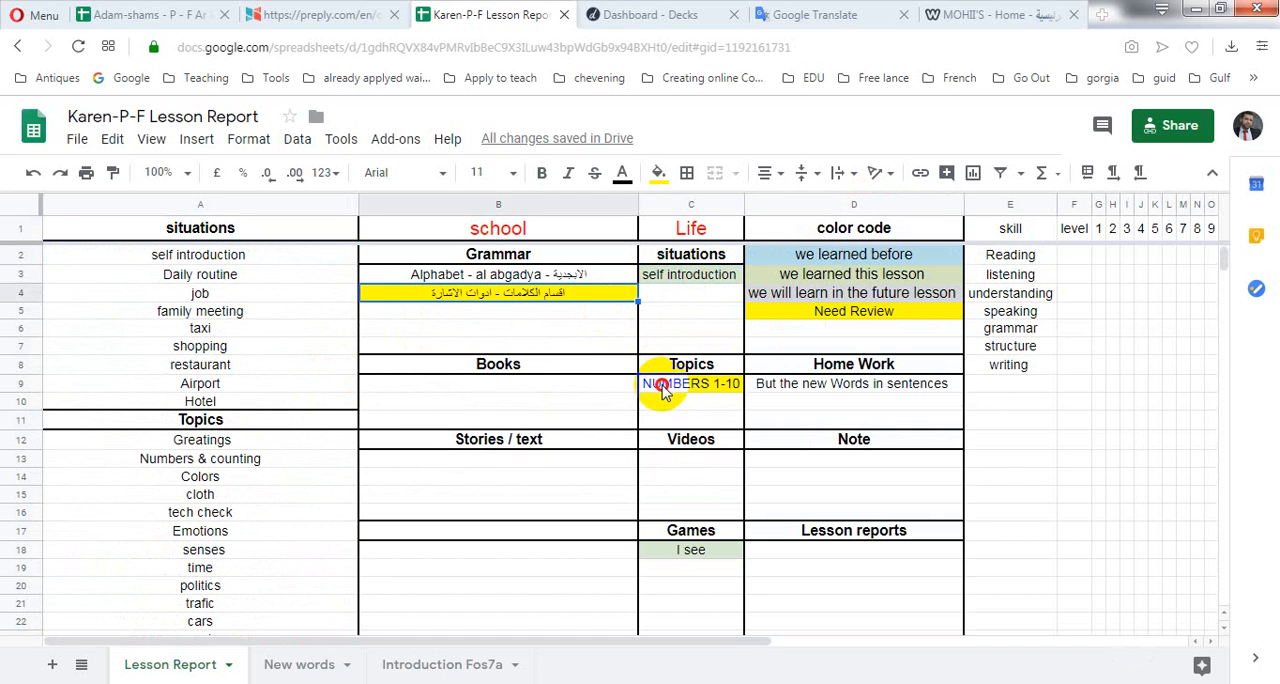
left_click(690, 384)
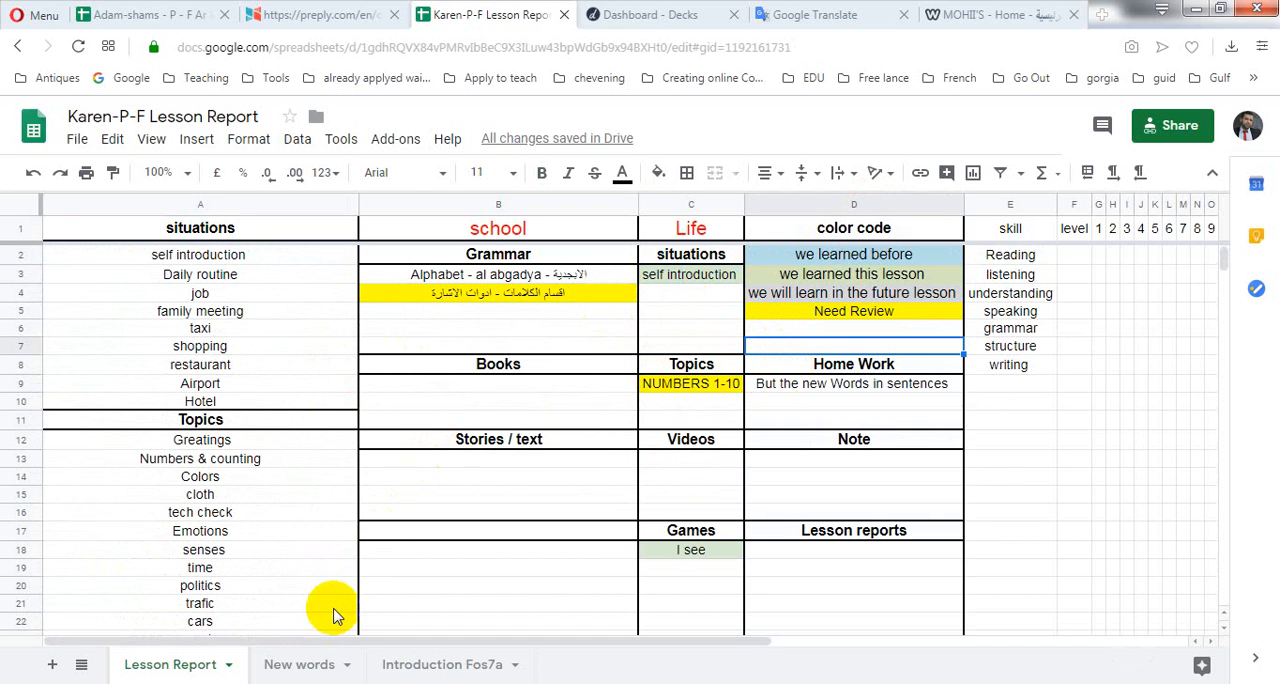
left_click(298, 664)
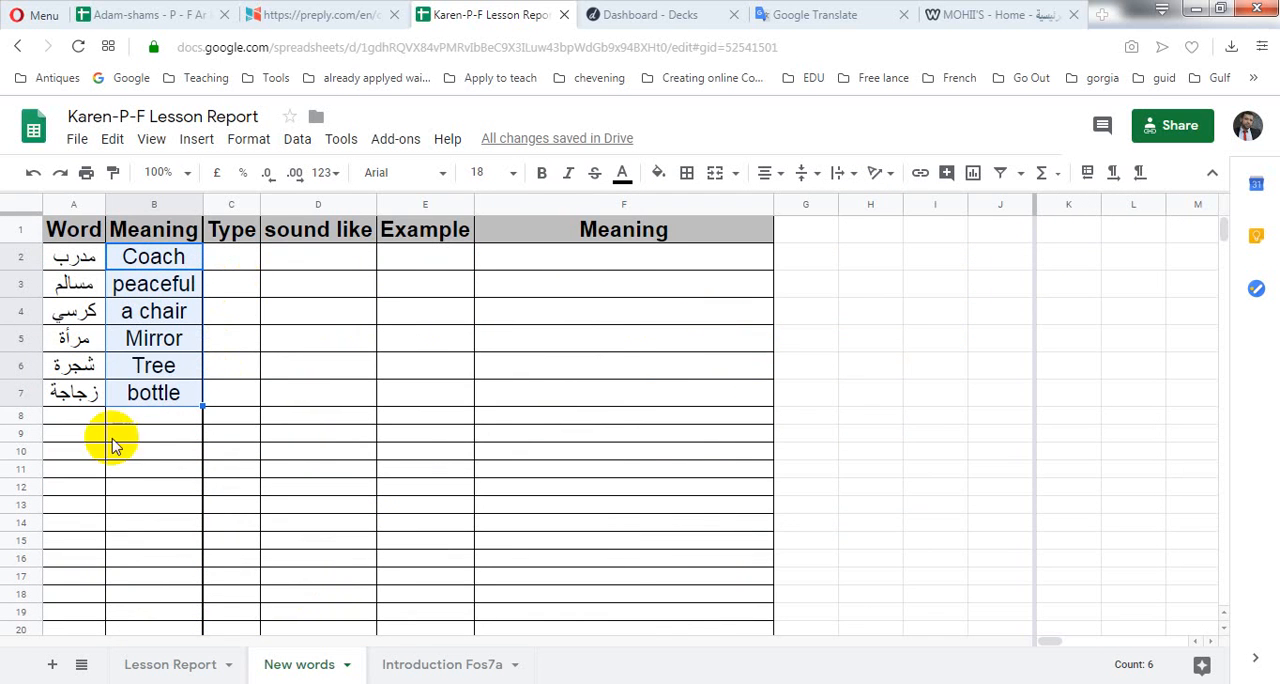
mouse_move(190, 664)
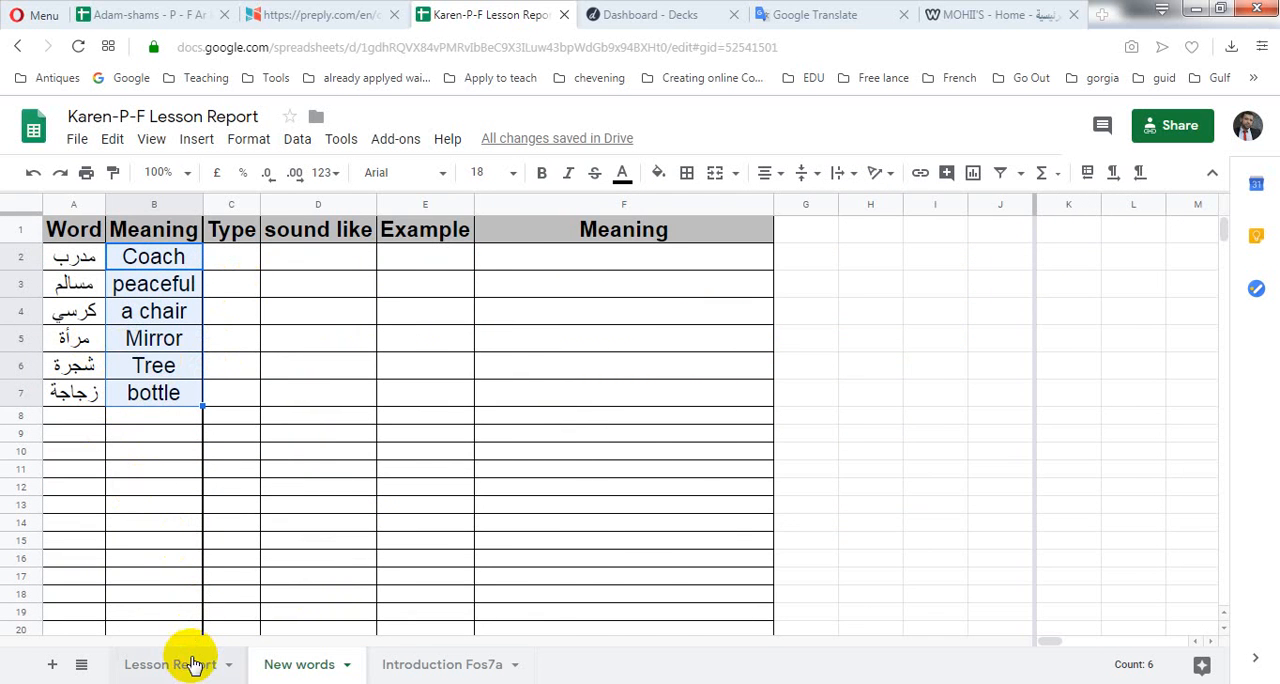
left_click(170, 664)
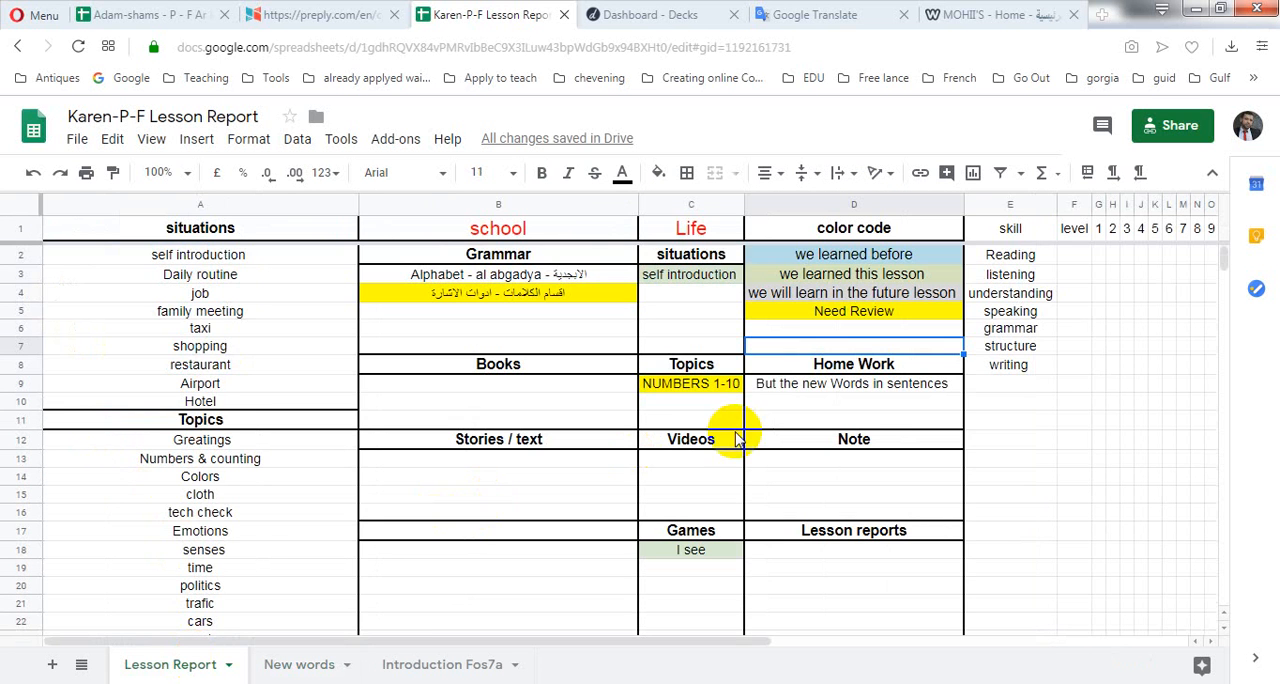
mouse_move(836, 412)
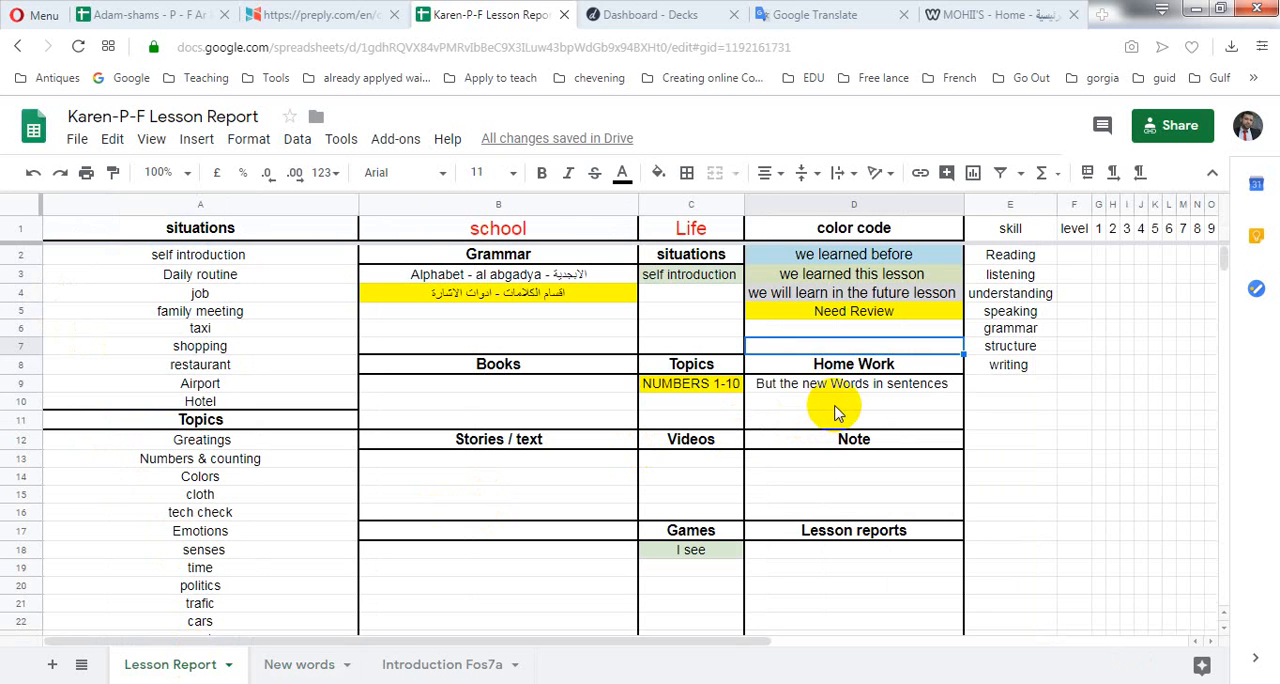
mouse_move(690, 496)
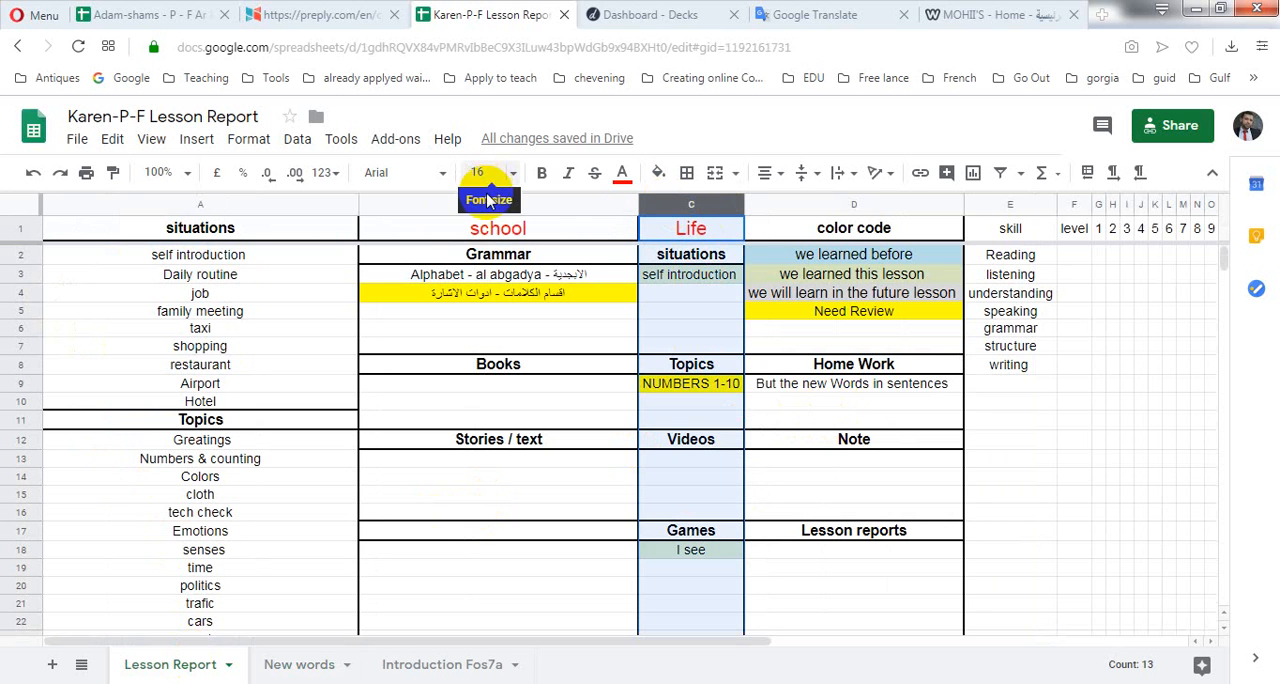
- Review the Life, Games and Stories / text cells, then switch to the Memrise Decks dashboard
left_click(690, 228)
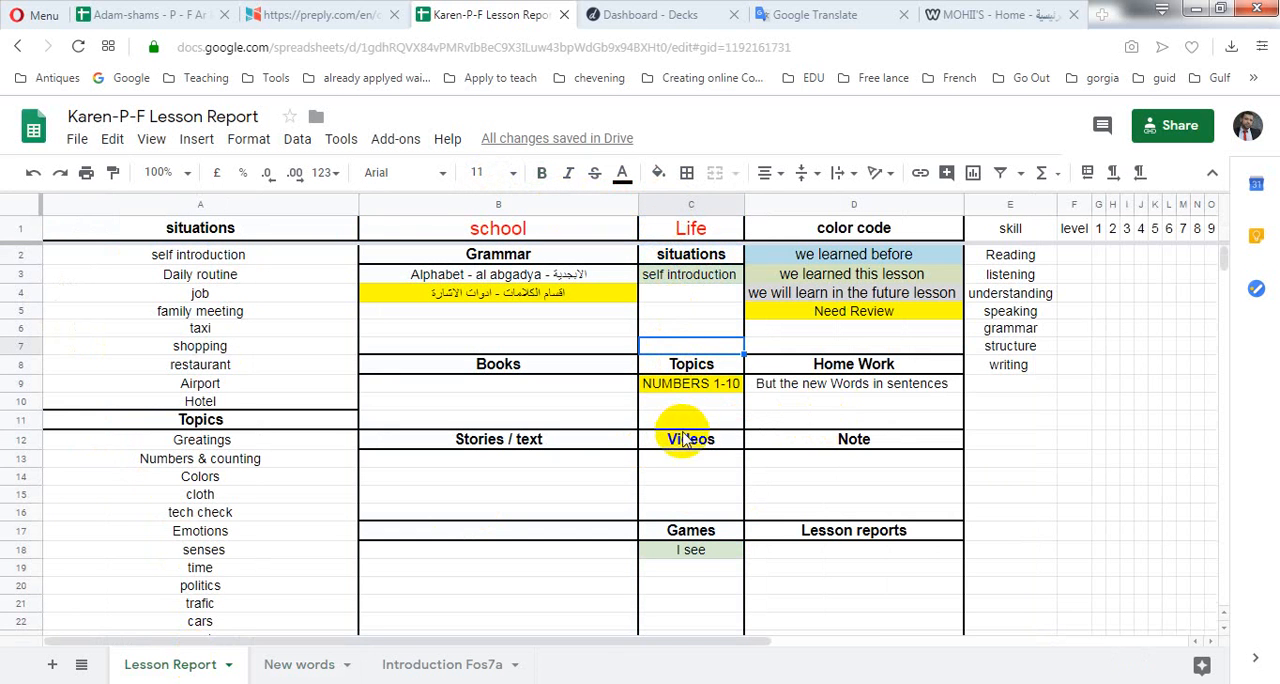
left_click(690, 530)
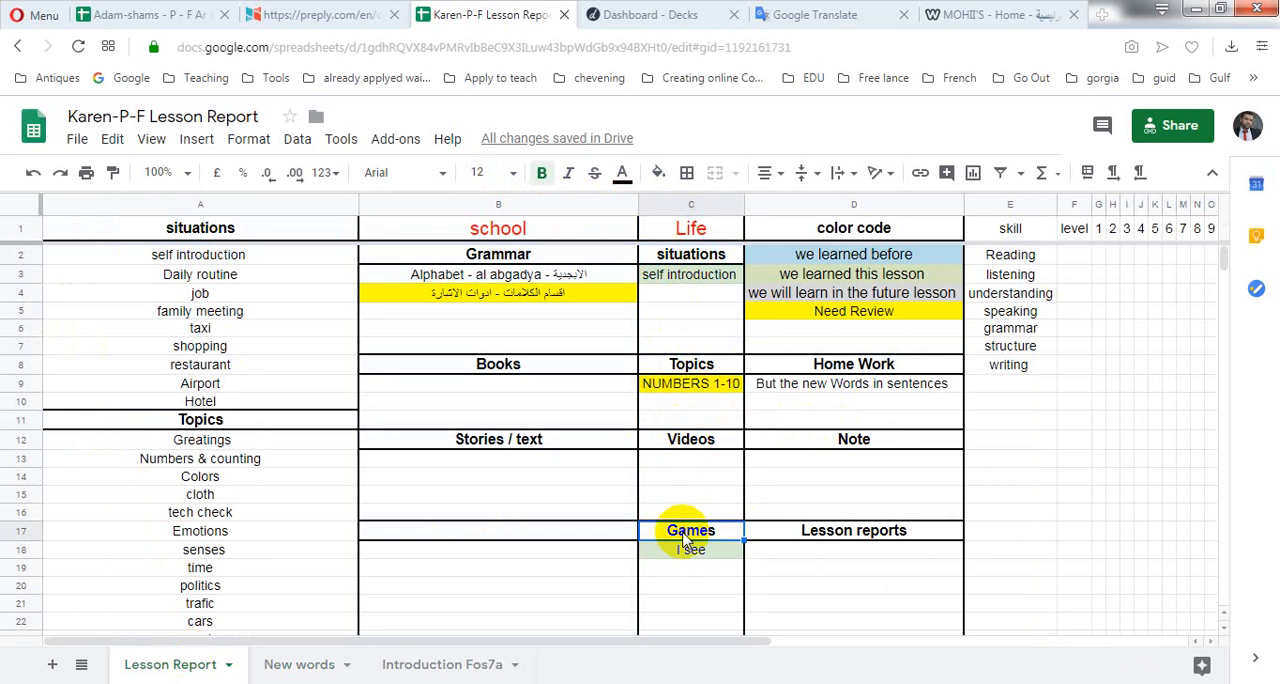
mouse_move(688, 556)
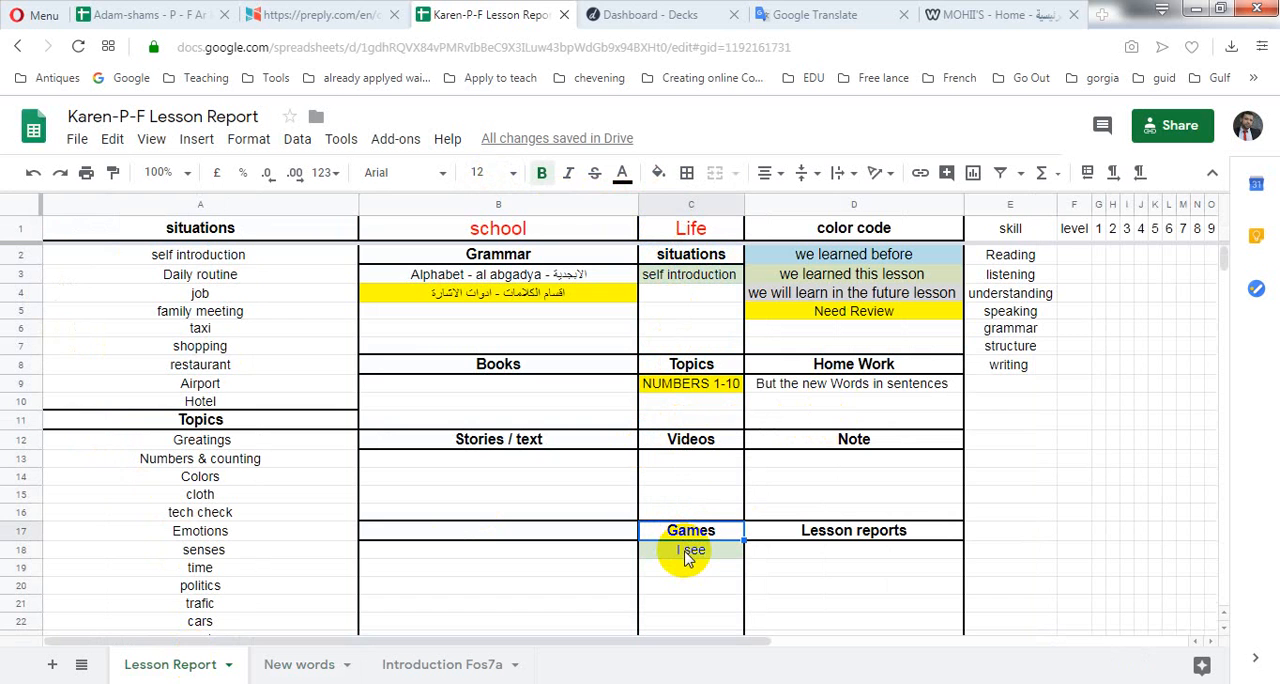
left_click(498, 228)
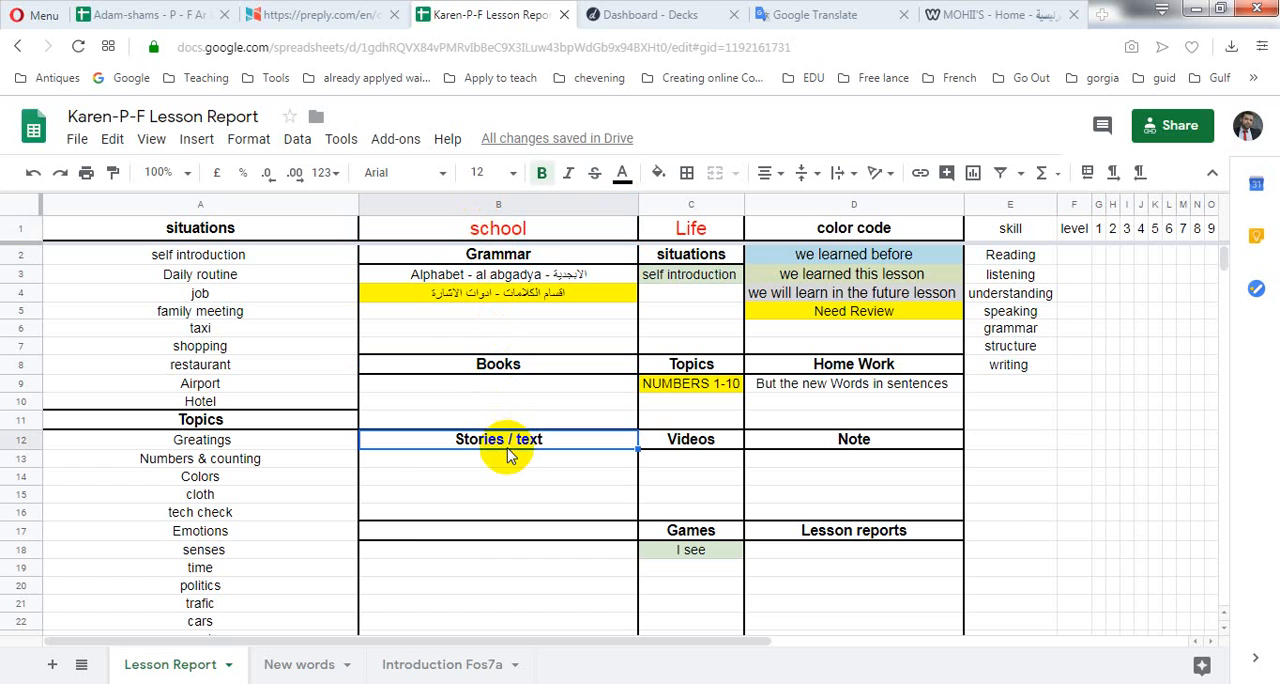
mouse_move(388, 610)
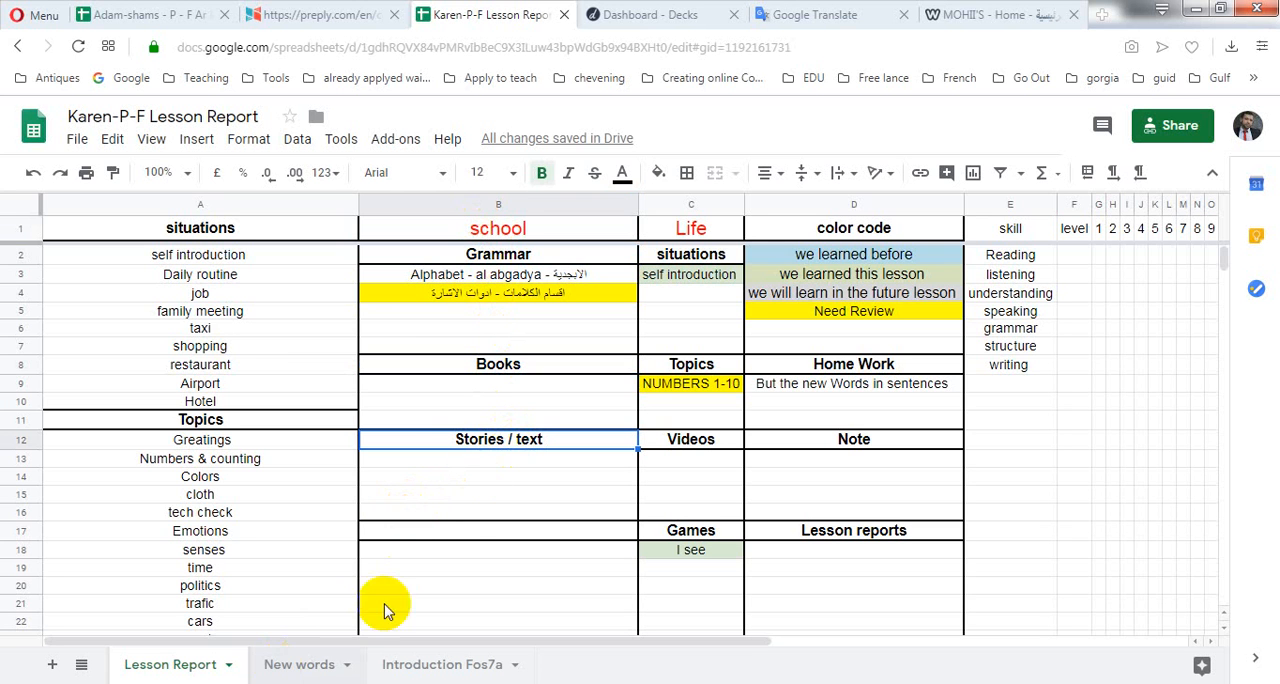
left_click(496, 530)
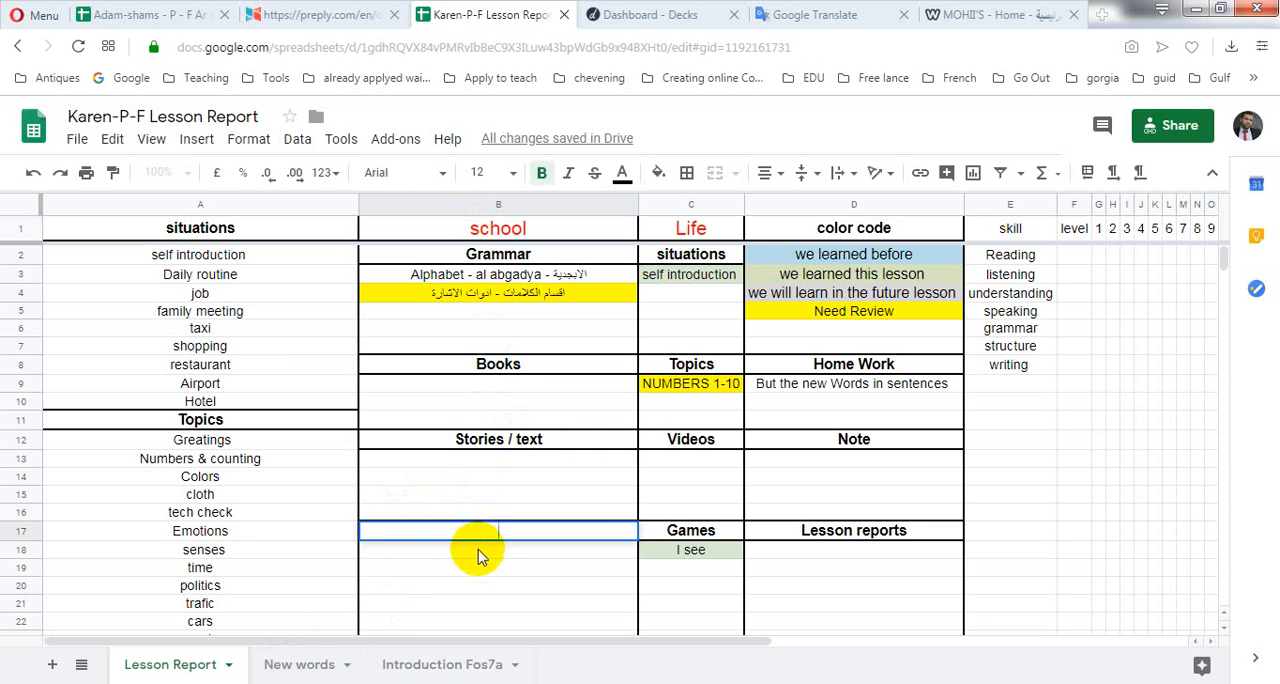
left_click(480, 550)
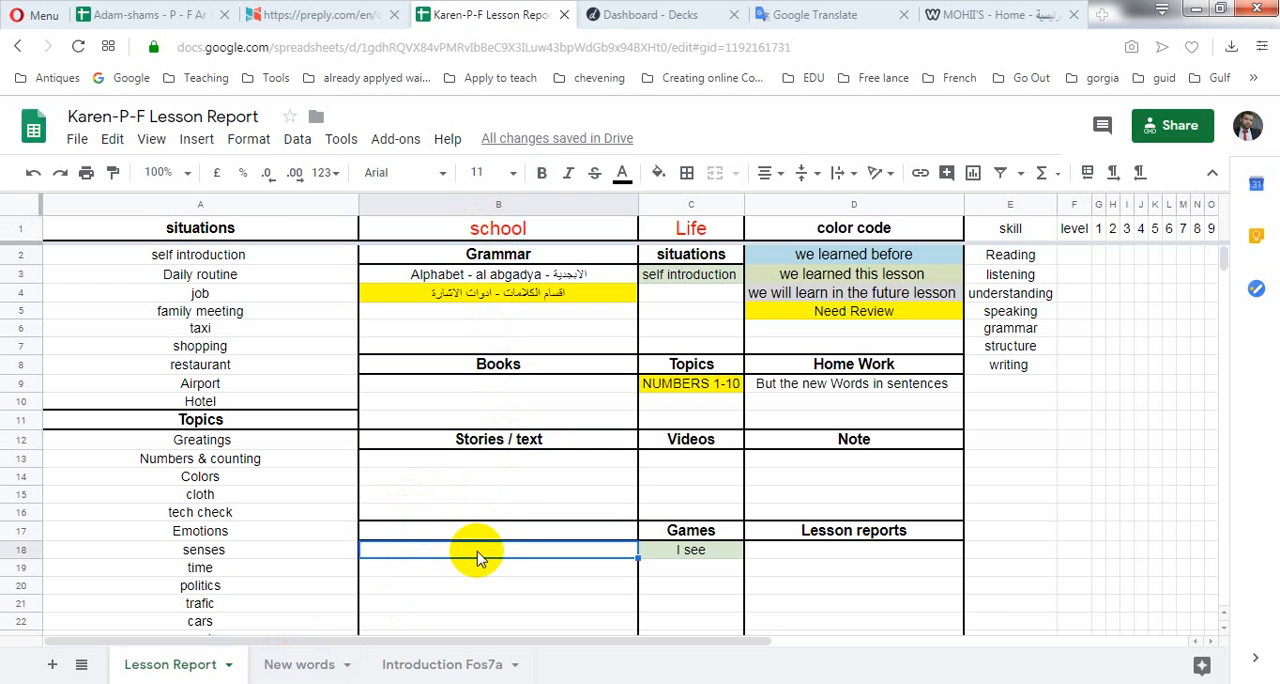
left_click(656, 14)
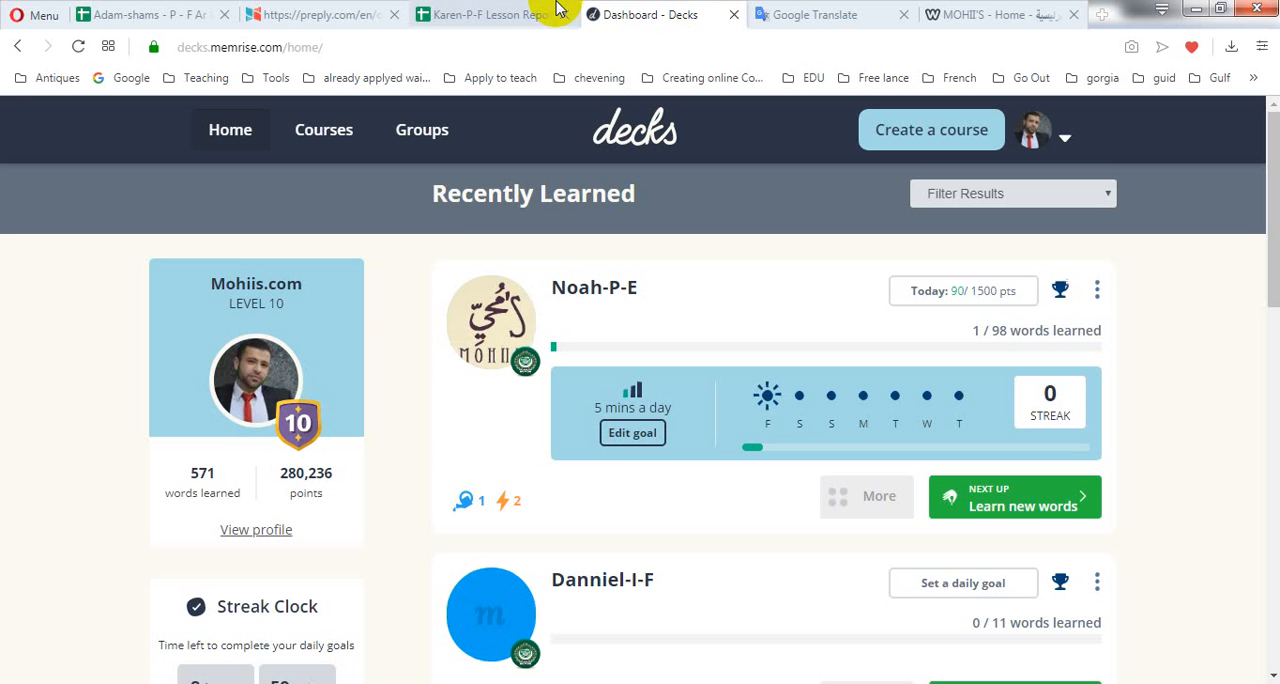
- Return to Karen's report and show the New words sheet's English meanings column
left_click(480, 14)
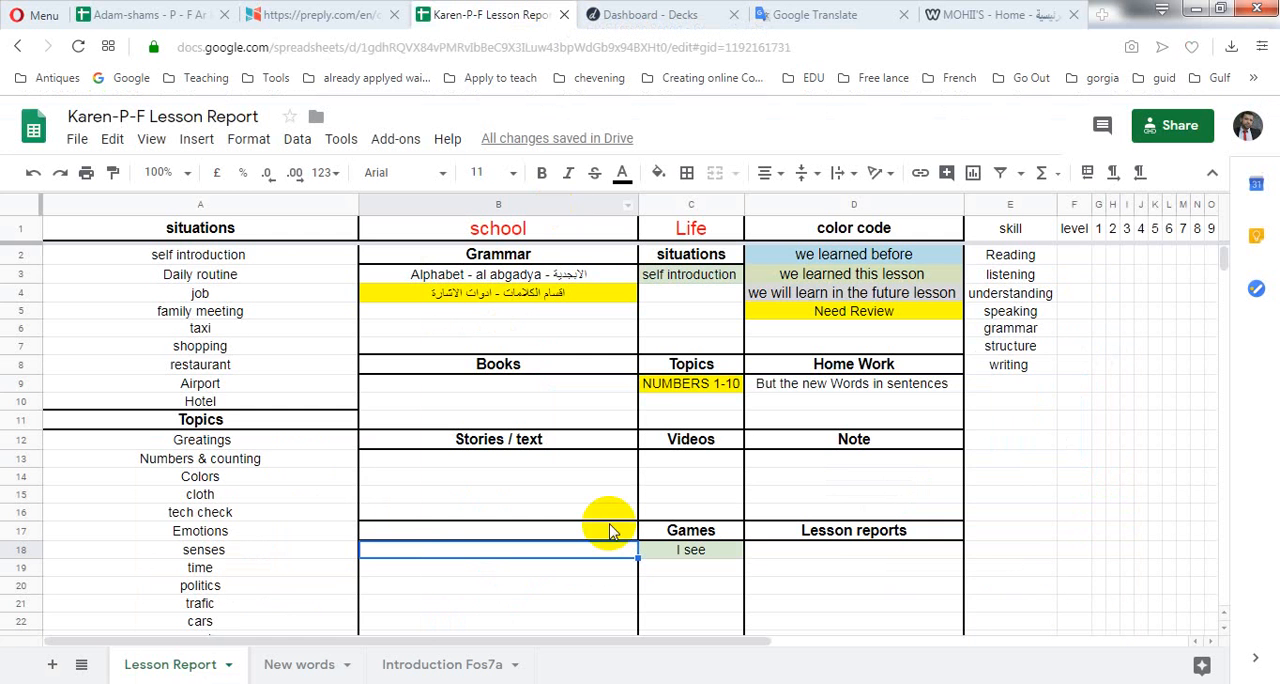
left_click(298, 664)
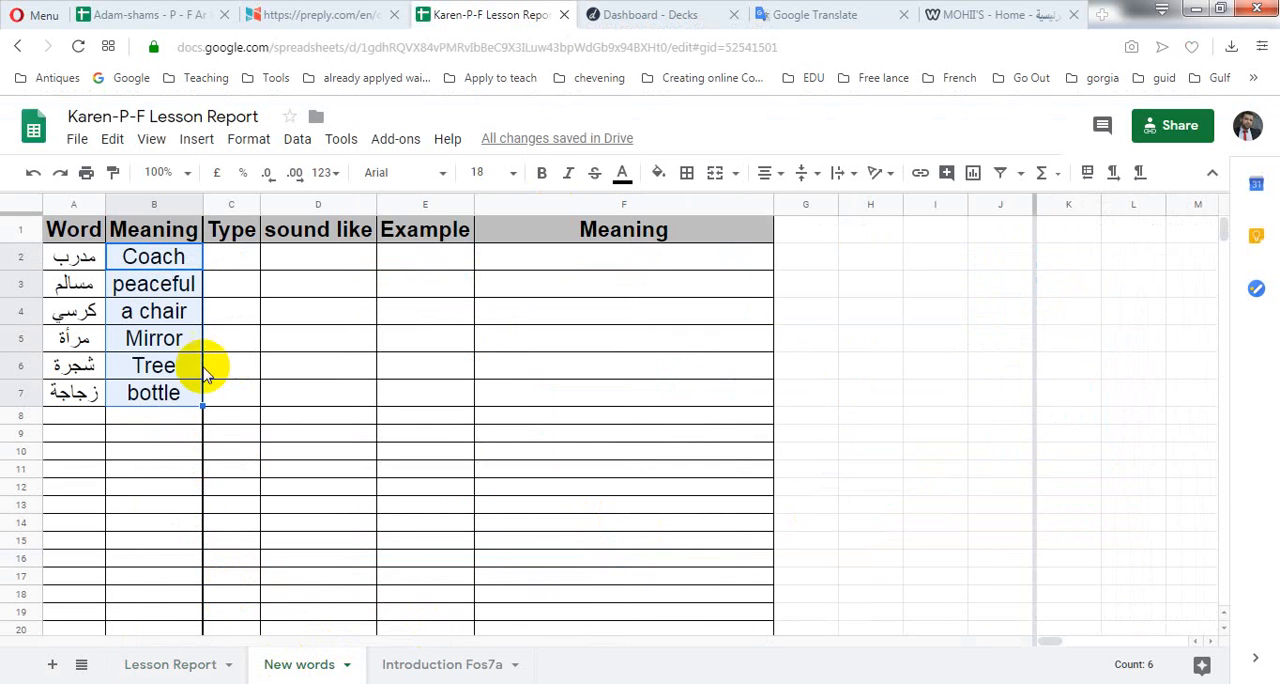
left_click(152, 256)
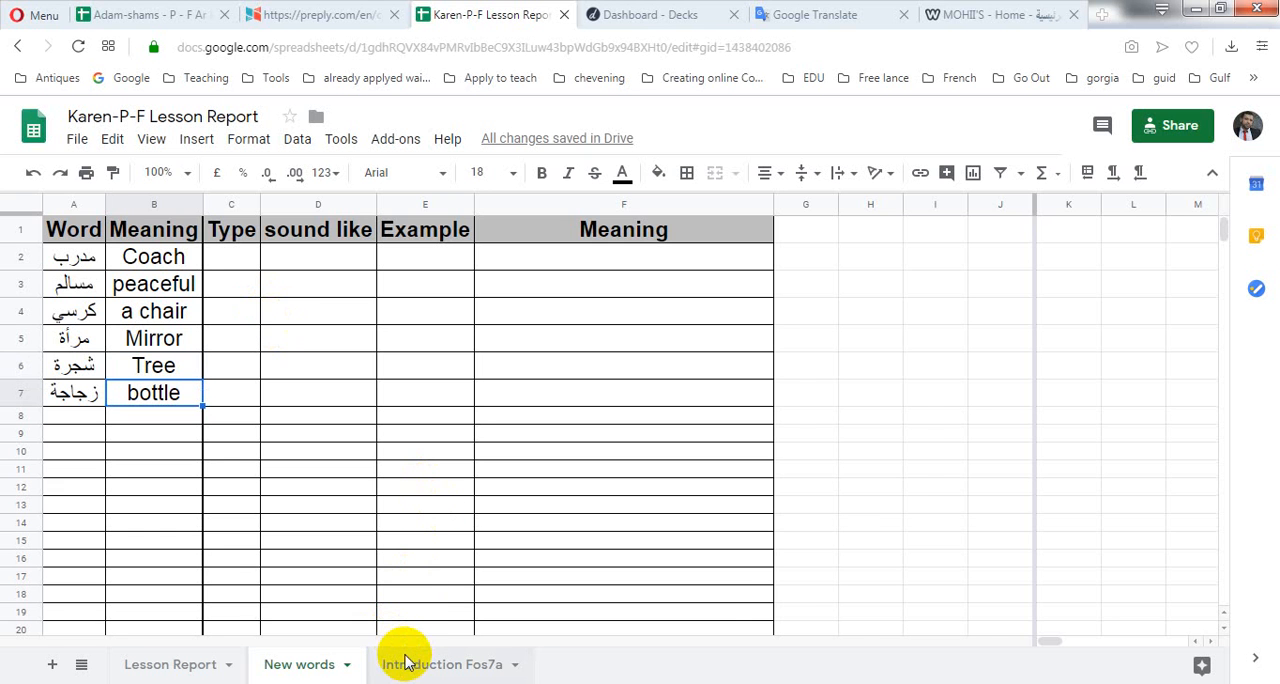
- Show the Introduction Fos7a sheet's greeting, name and age exchanges, pointing out the Arabic age sentence
left_click(442, 664)
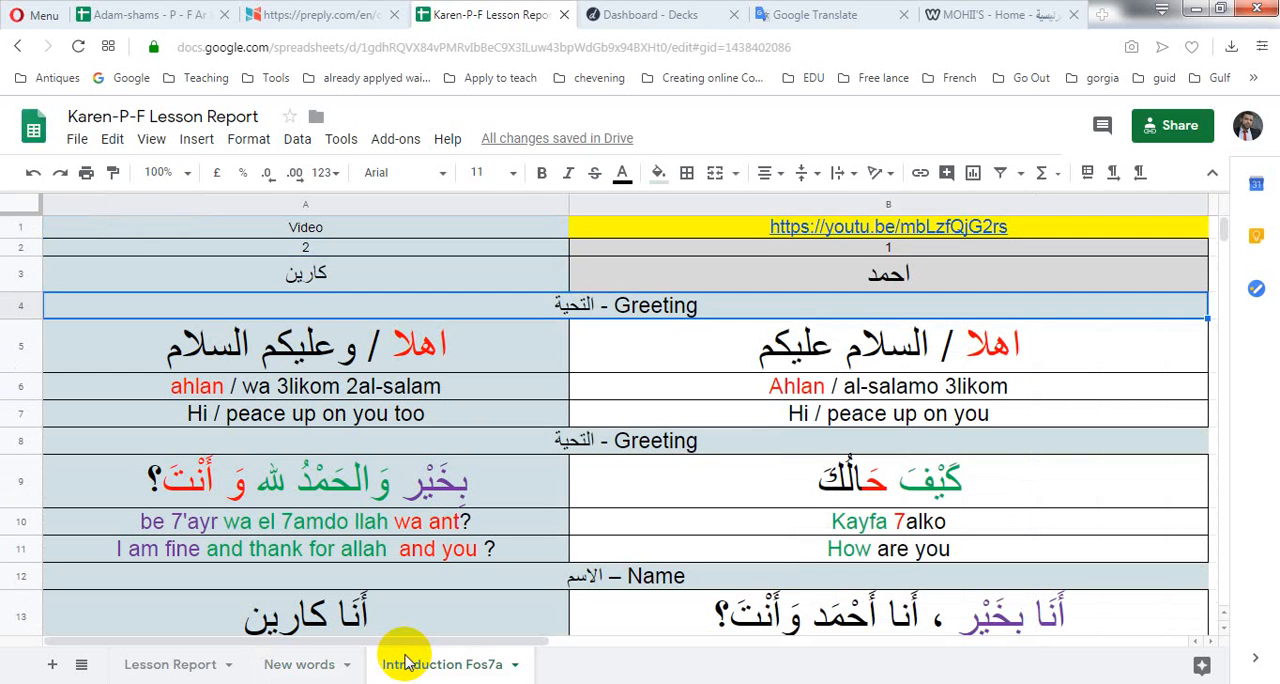
scroll("down", 3)
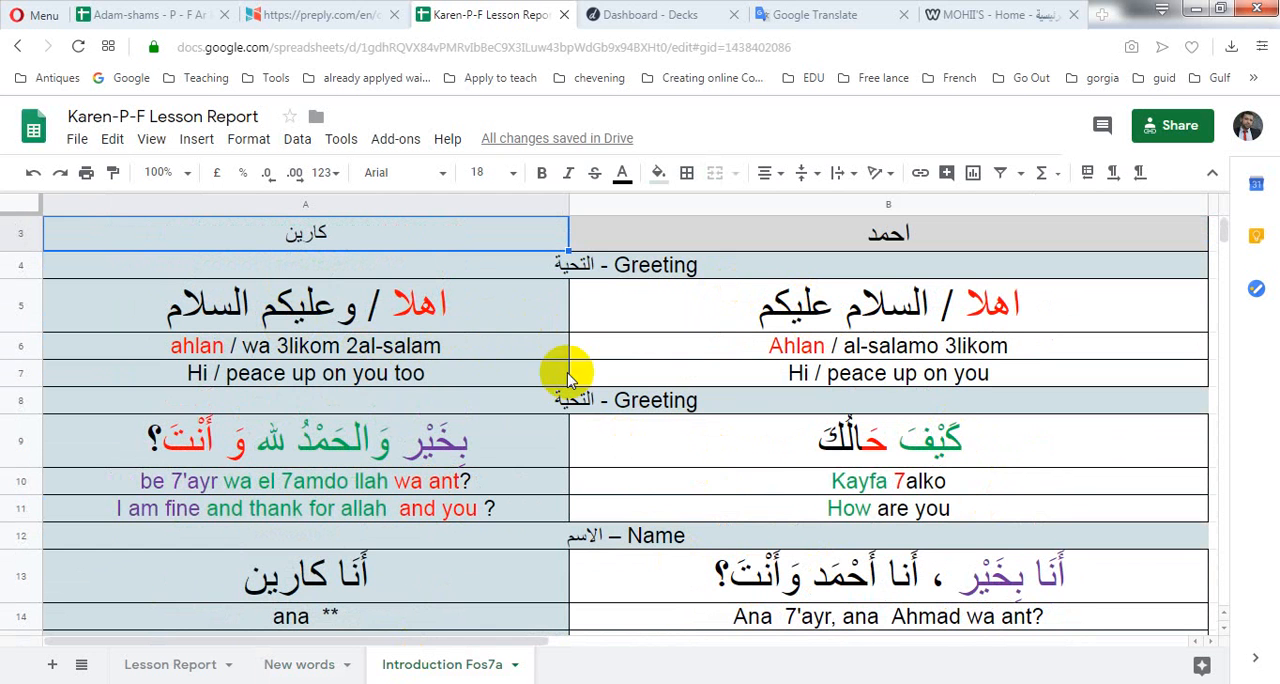
mouse_move(598, 456)
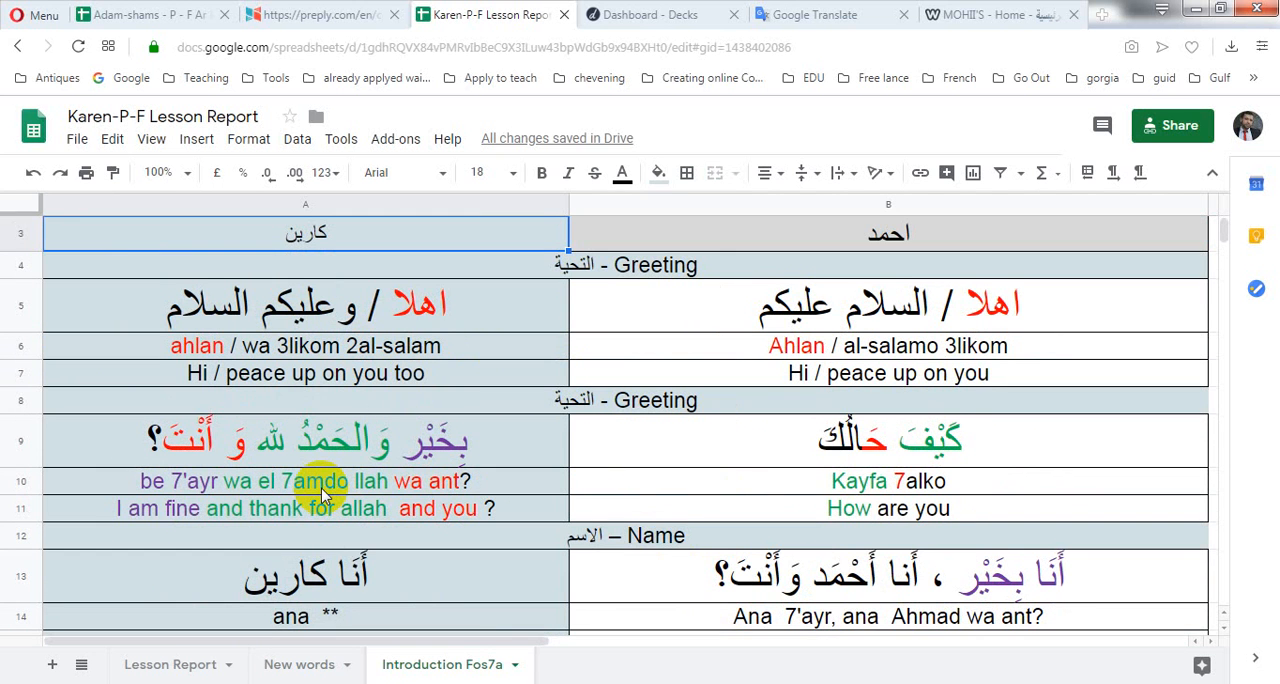
mouse_move(1104, 610)
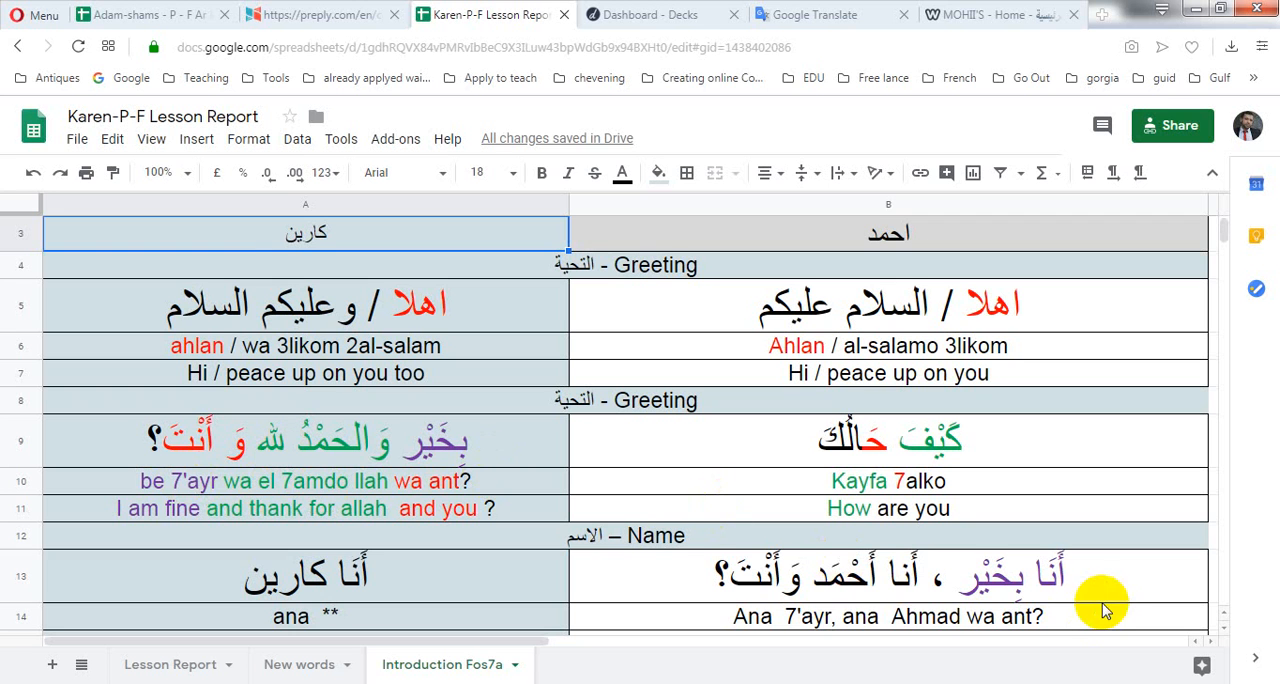
mouse_move(862, 604)
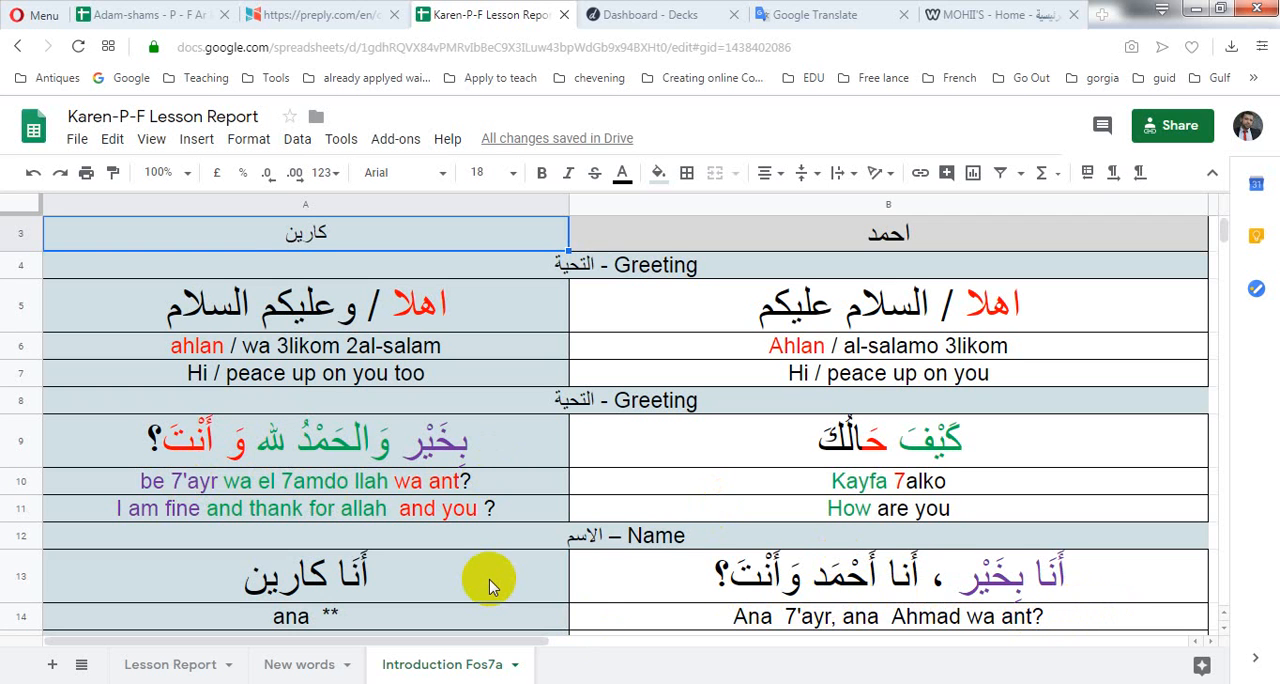
scroll("down", 3)
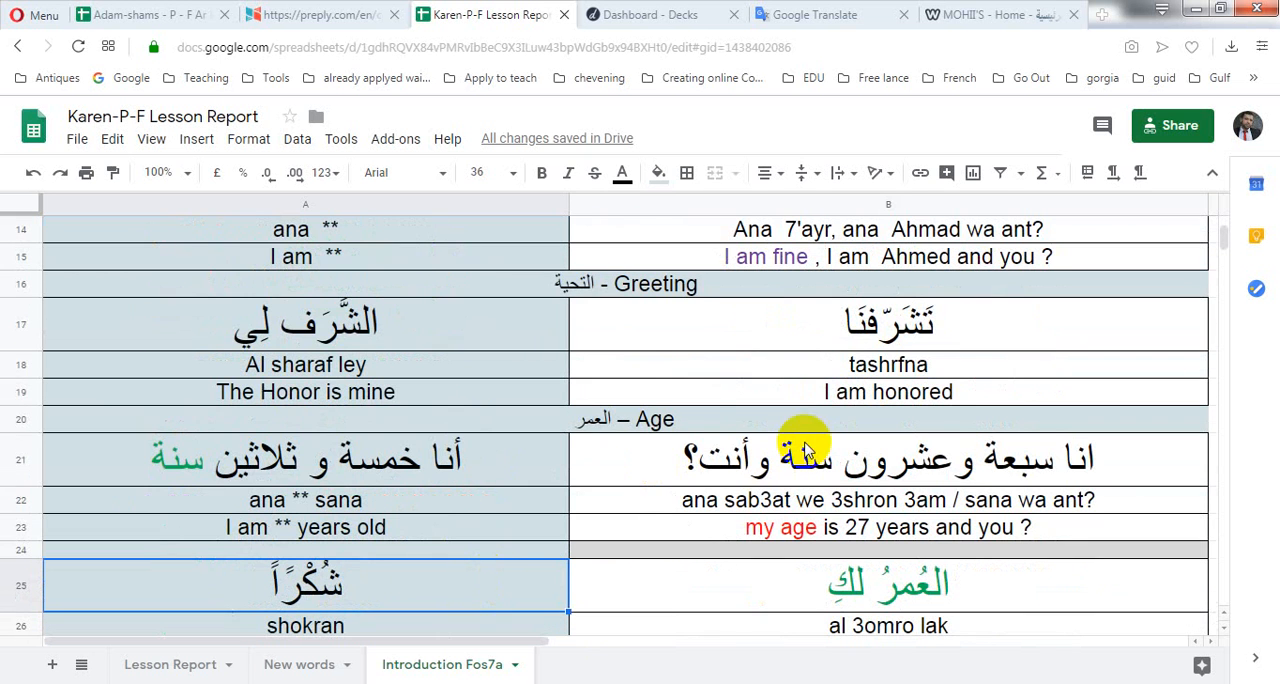
mouse_move(444, 356)
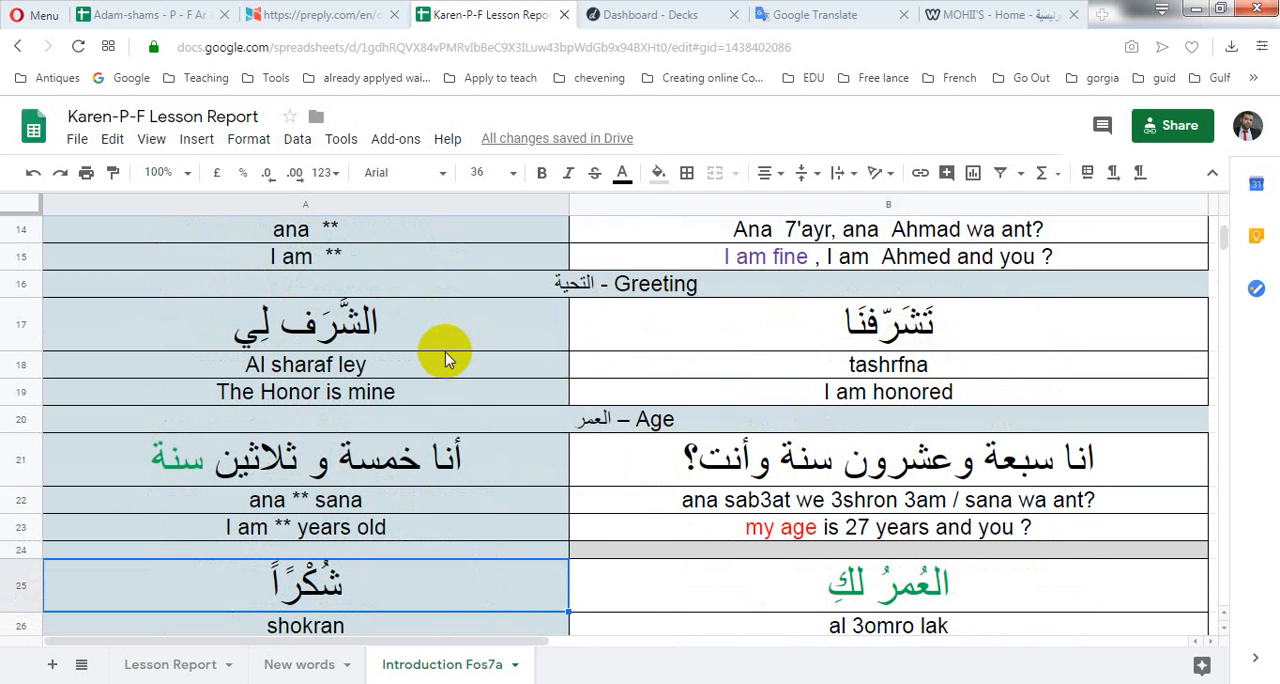
mouse_move(1000, 532)
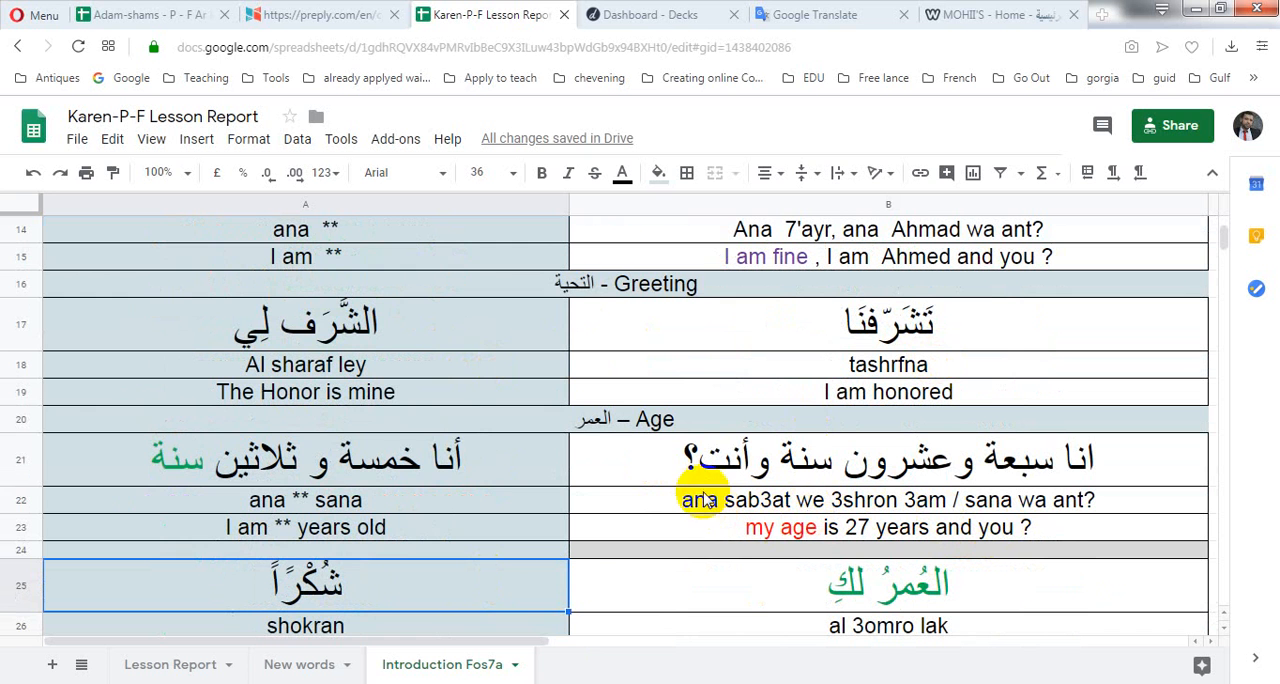
left_click(504, 458)
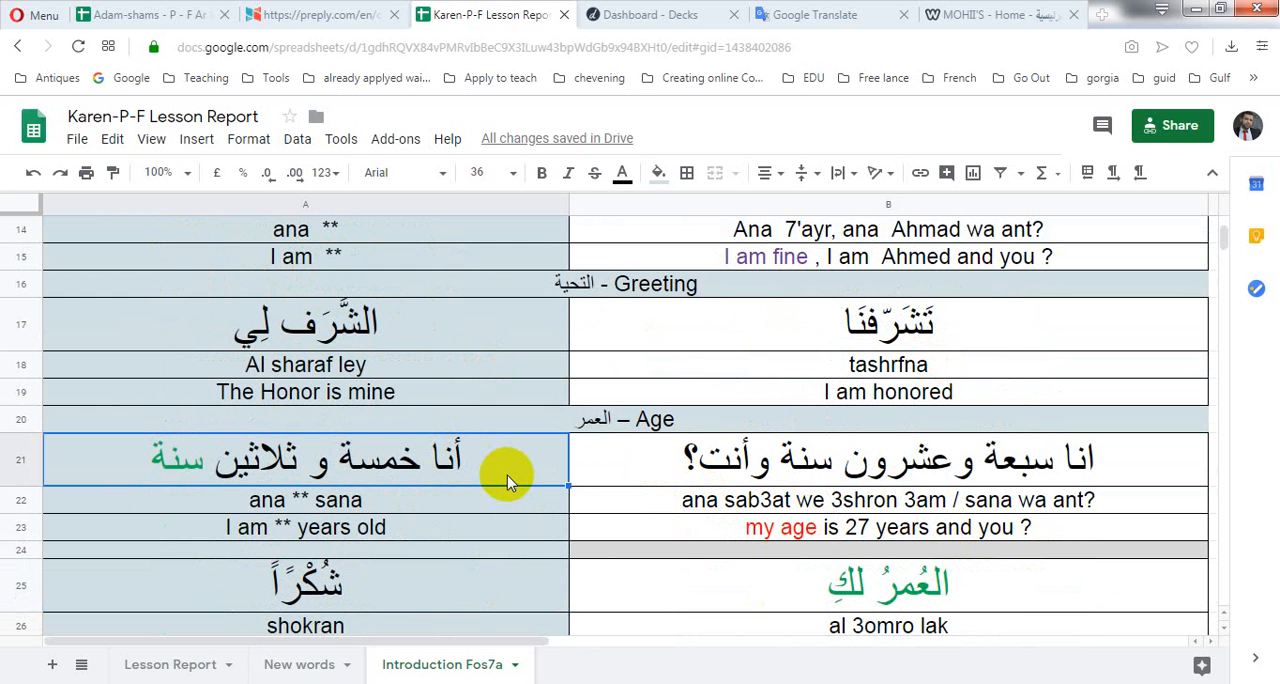
left_click(304, 584)
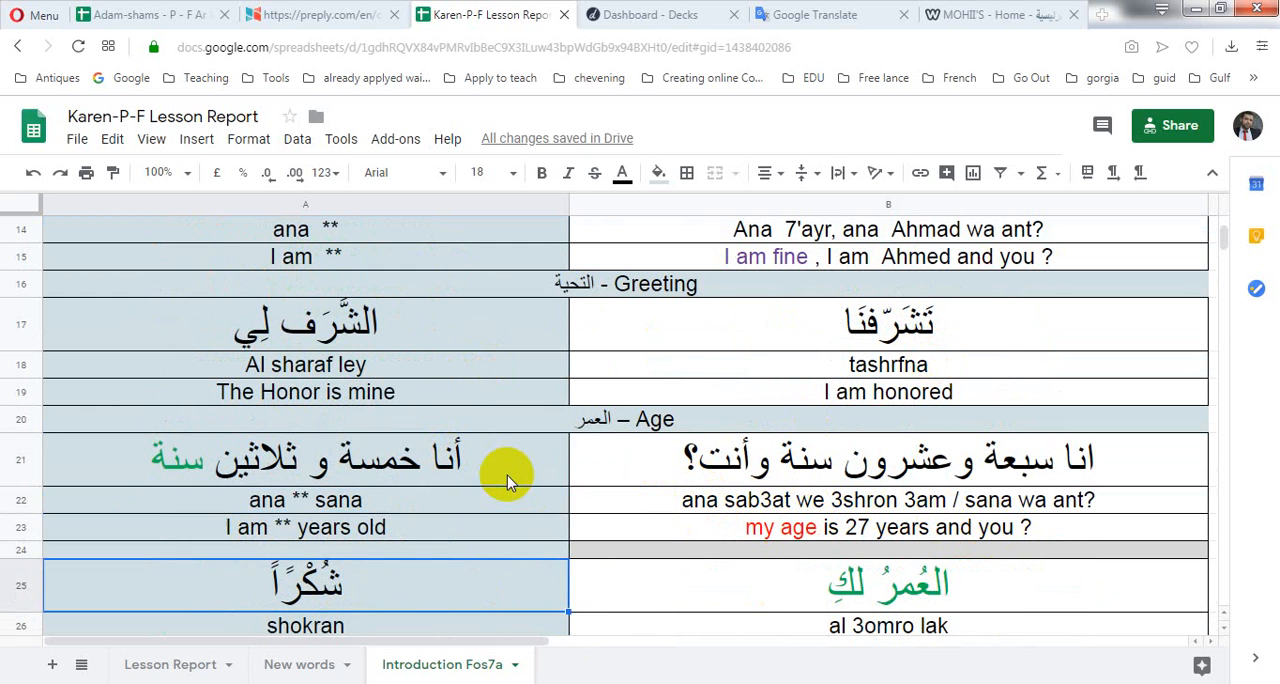
scroll("down", 3)
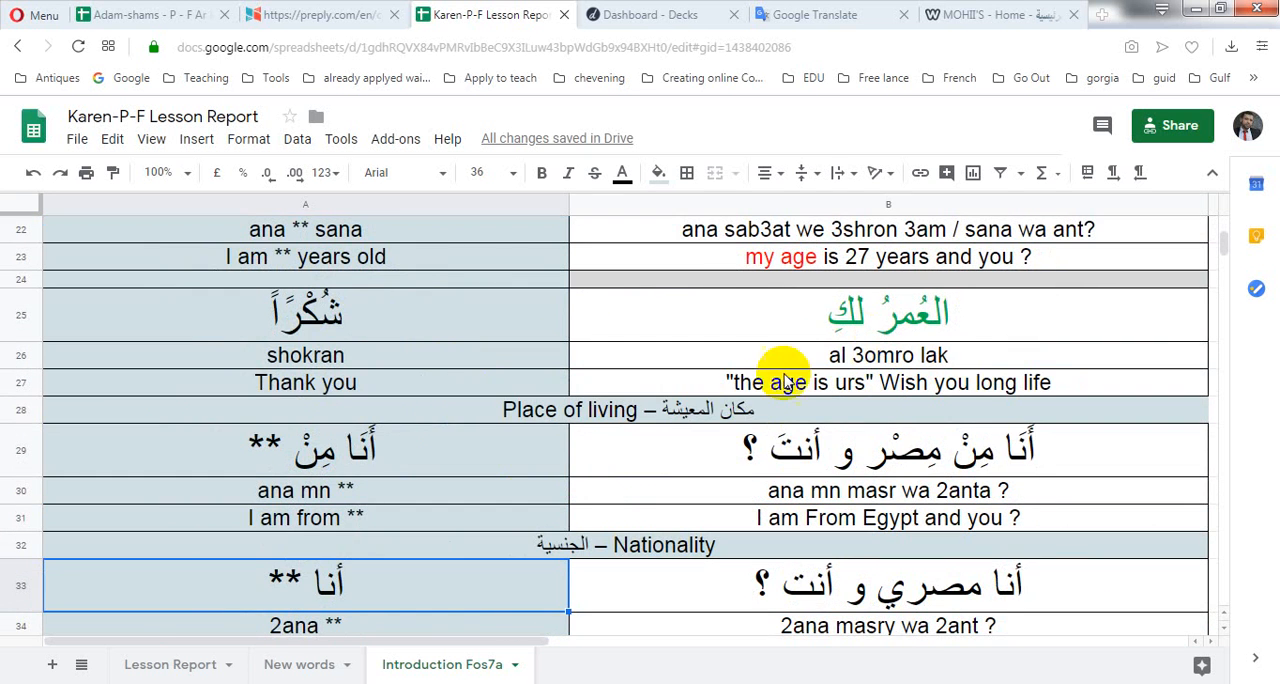
left_click(304, 356)
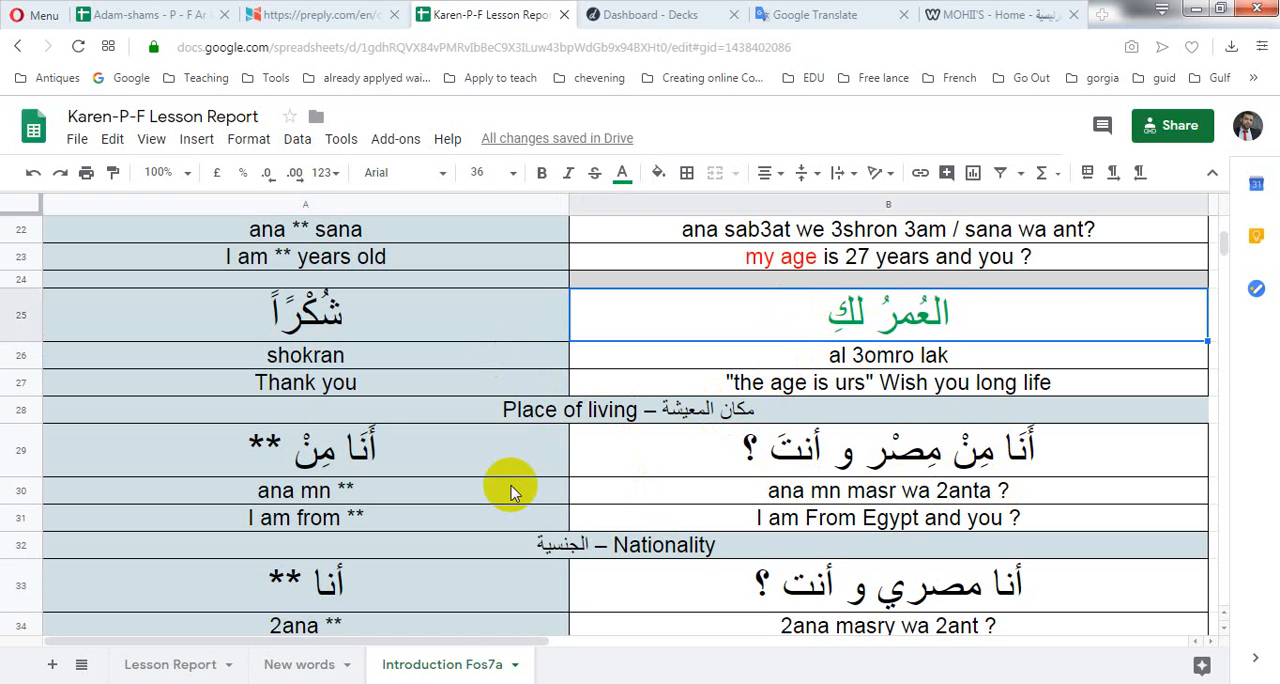
left_click(304, 448)
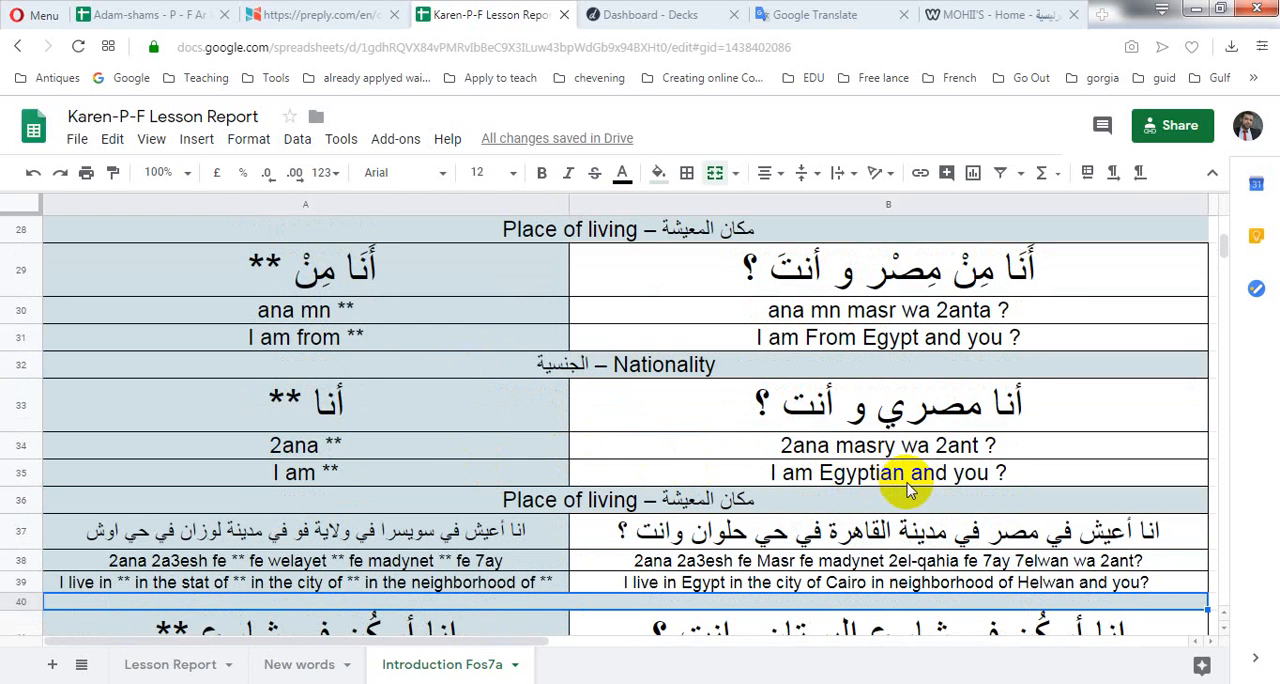
mouse_move(630, 424)
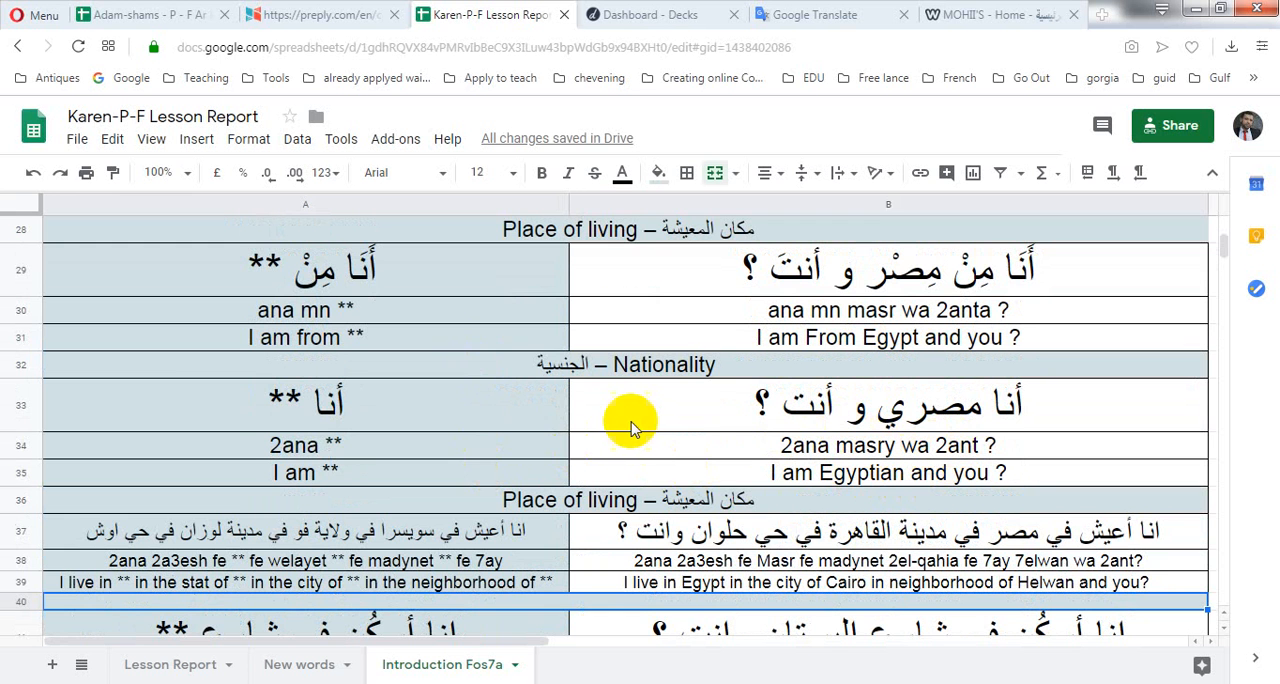
mouse_move(550, 420)
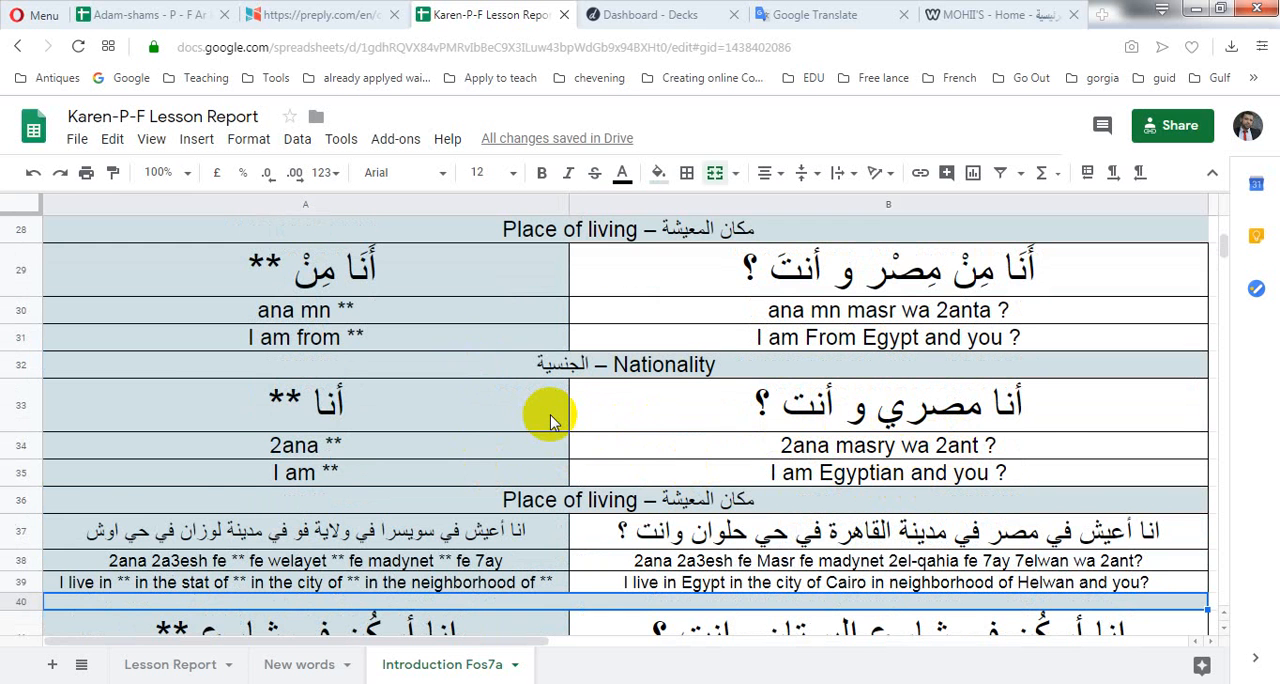
scroll("down", 3)
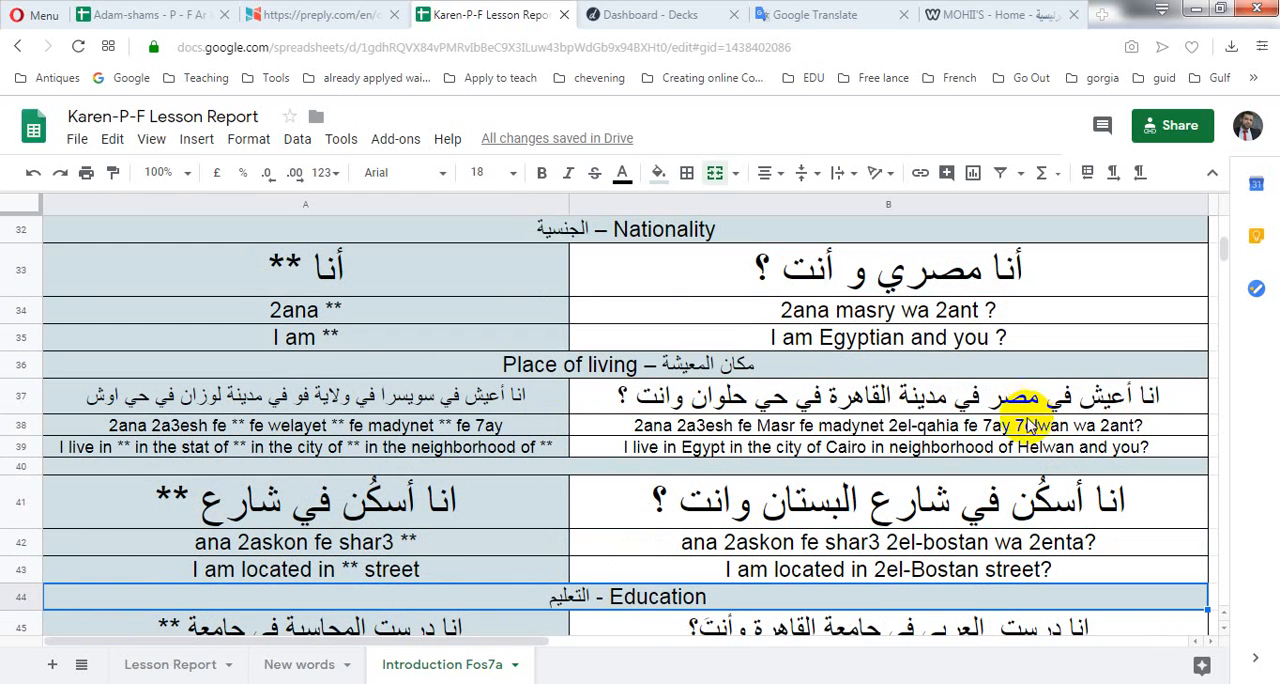
mouse_move(856, 436)
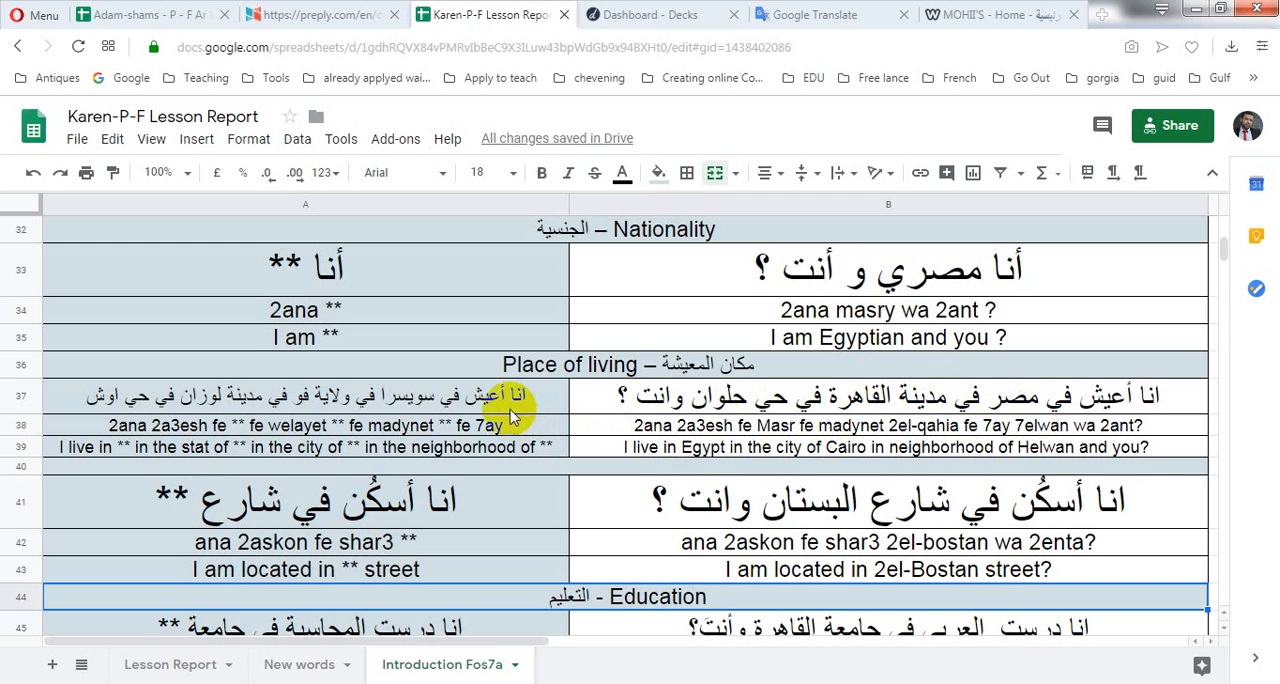
mouse_move(348, 428)
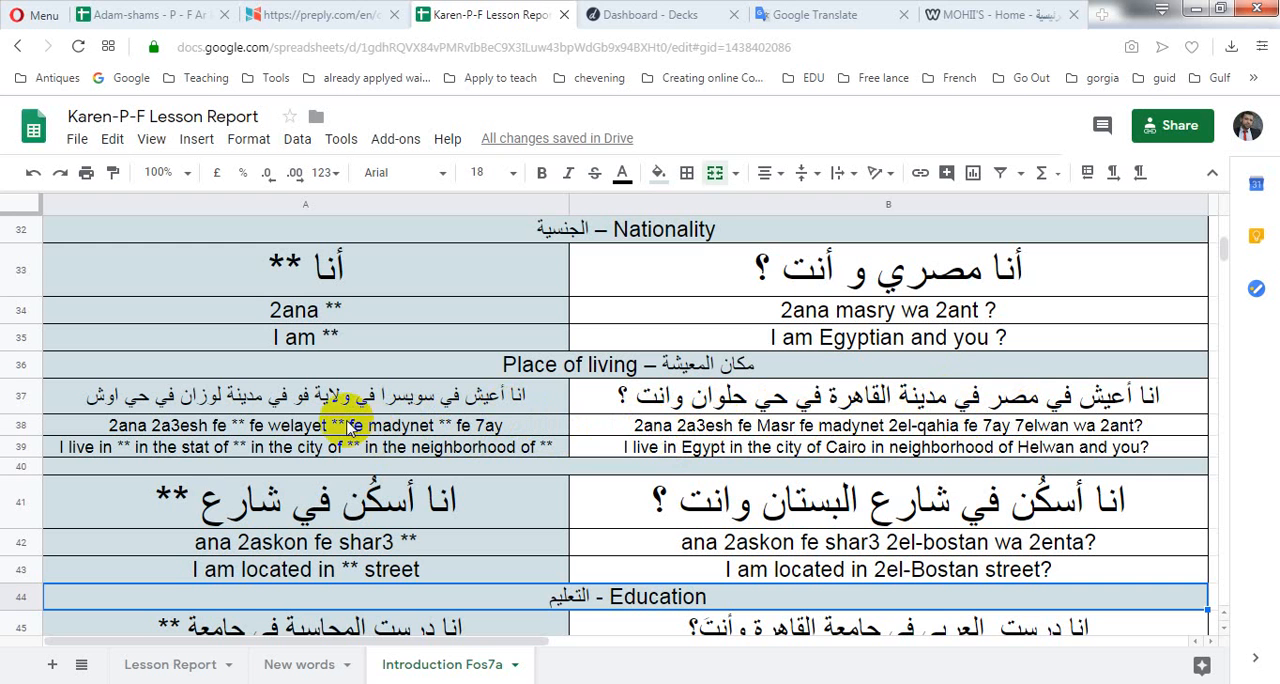
mouse_move(204, 434)
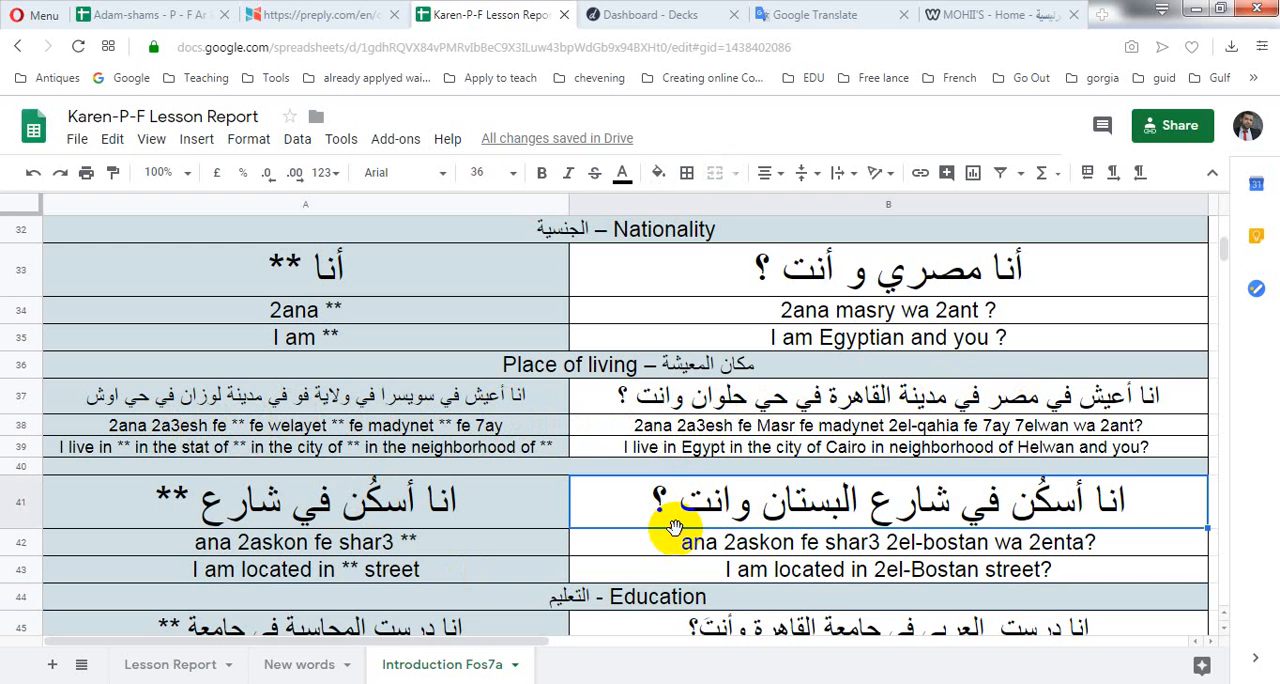
scroll("down", 3)
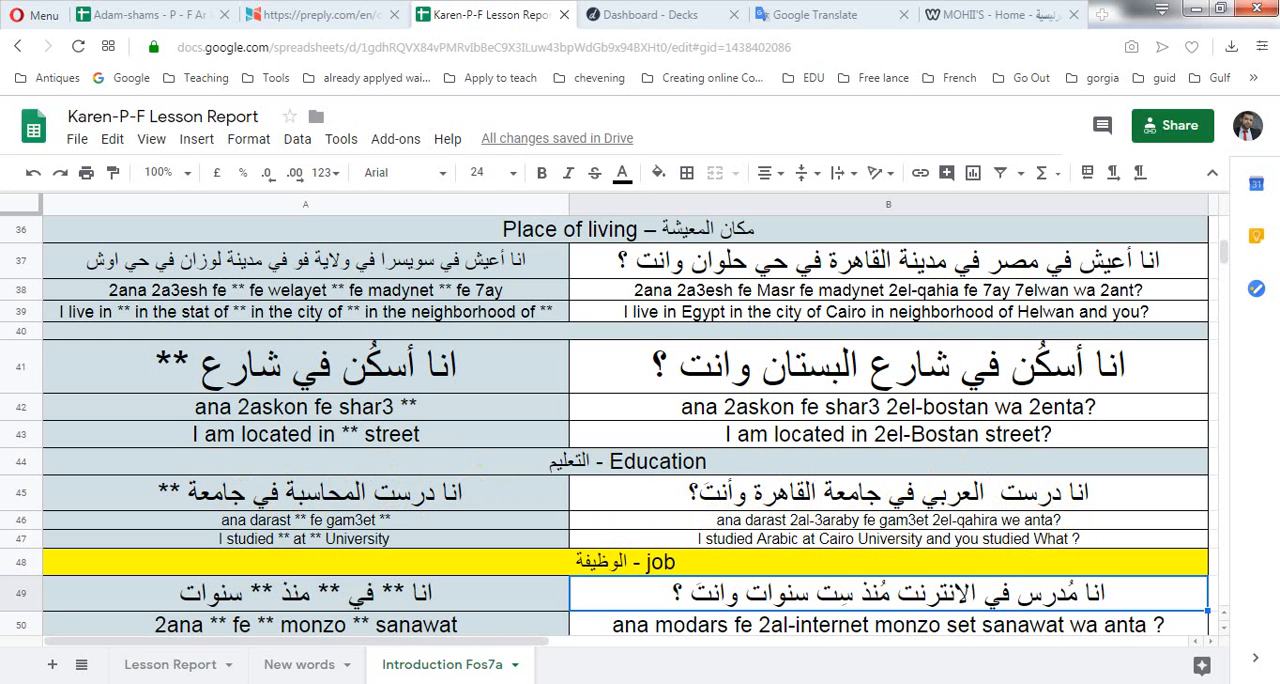
- Review the Arabic number and travel sentence in the Word document, then switch to MOHII's website
left_click(170, 664)
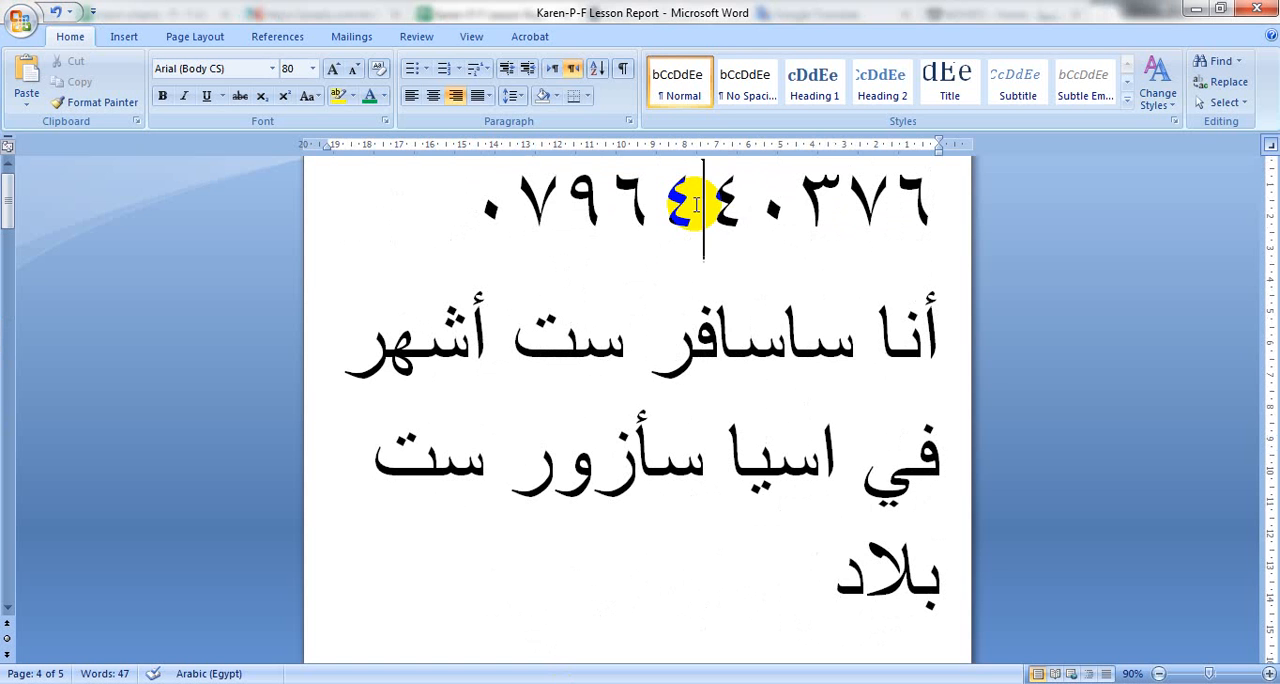
left_click(670, 228)
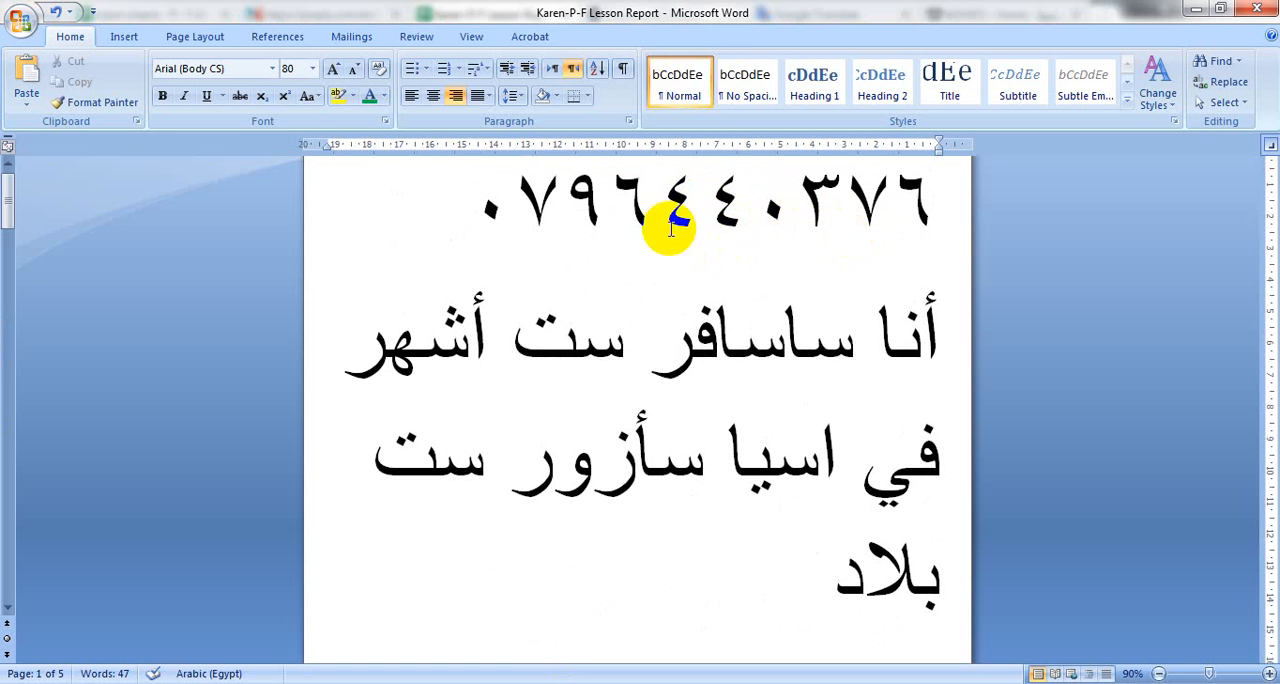
mouse_move(738, 184)
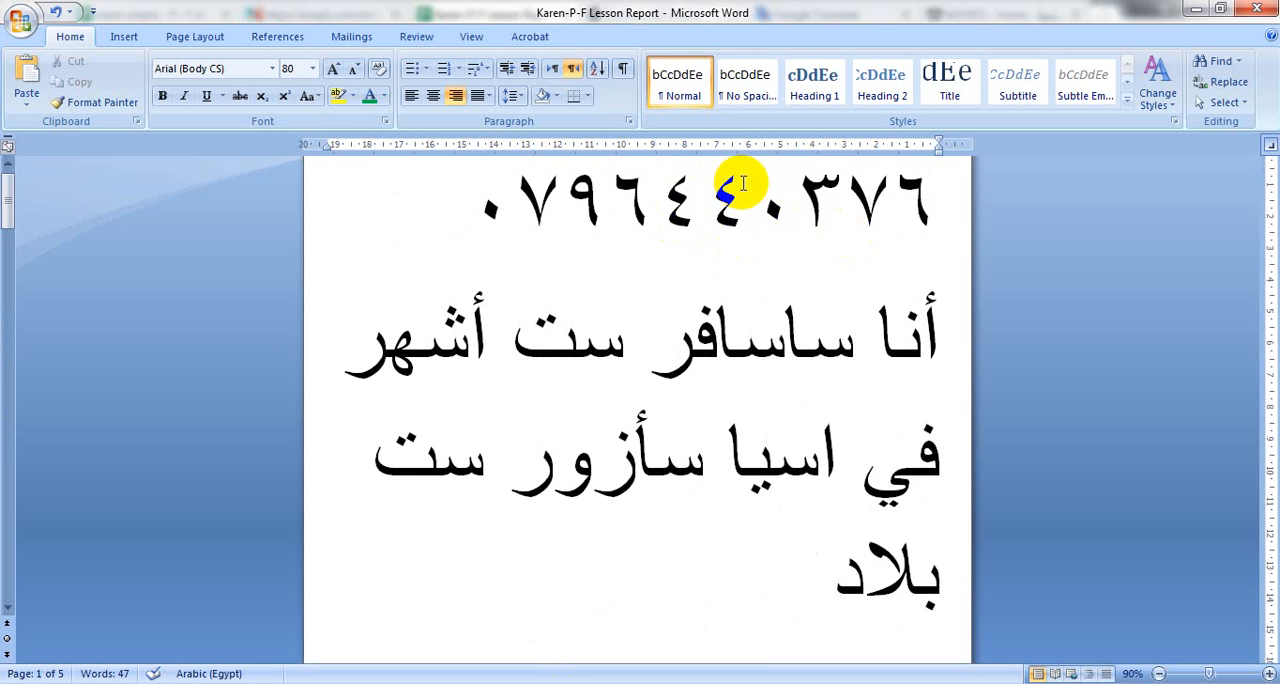
left_click(704, 210)
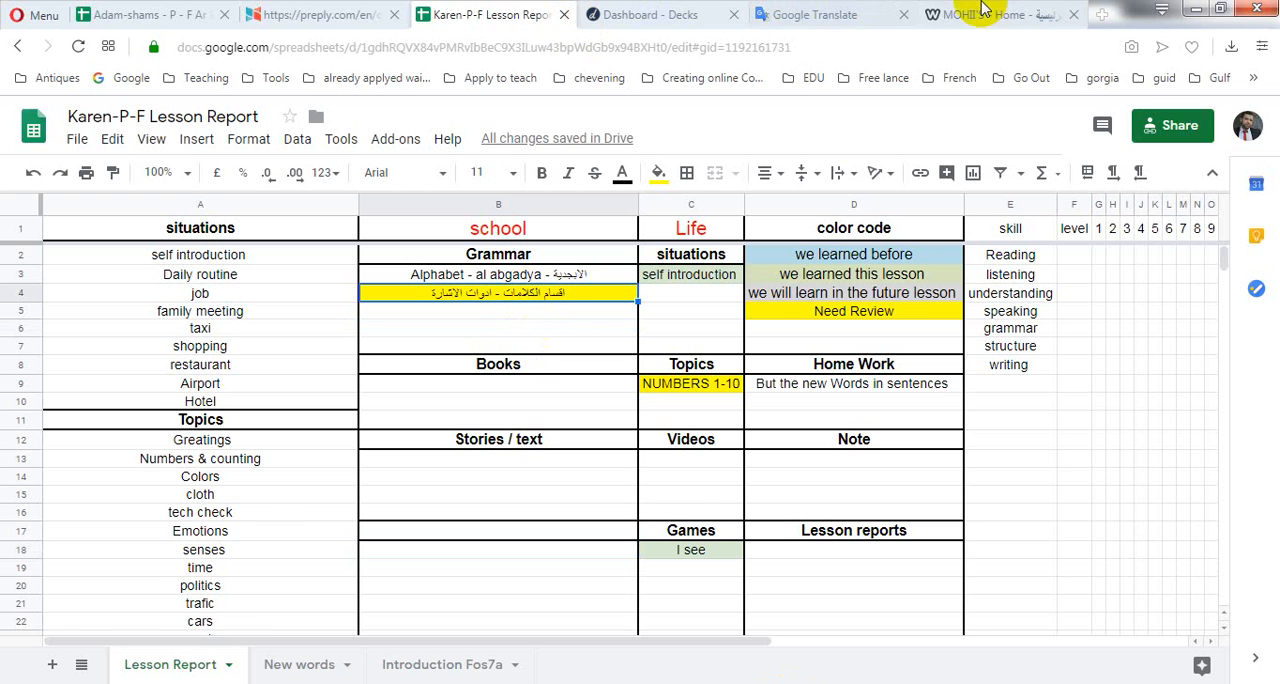
left_click(1000, 14)
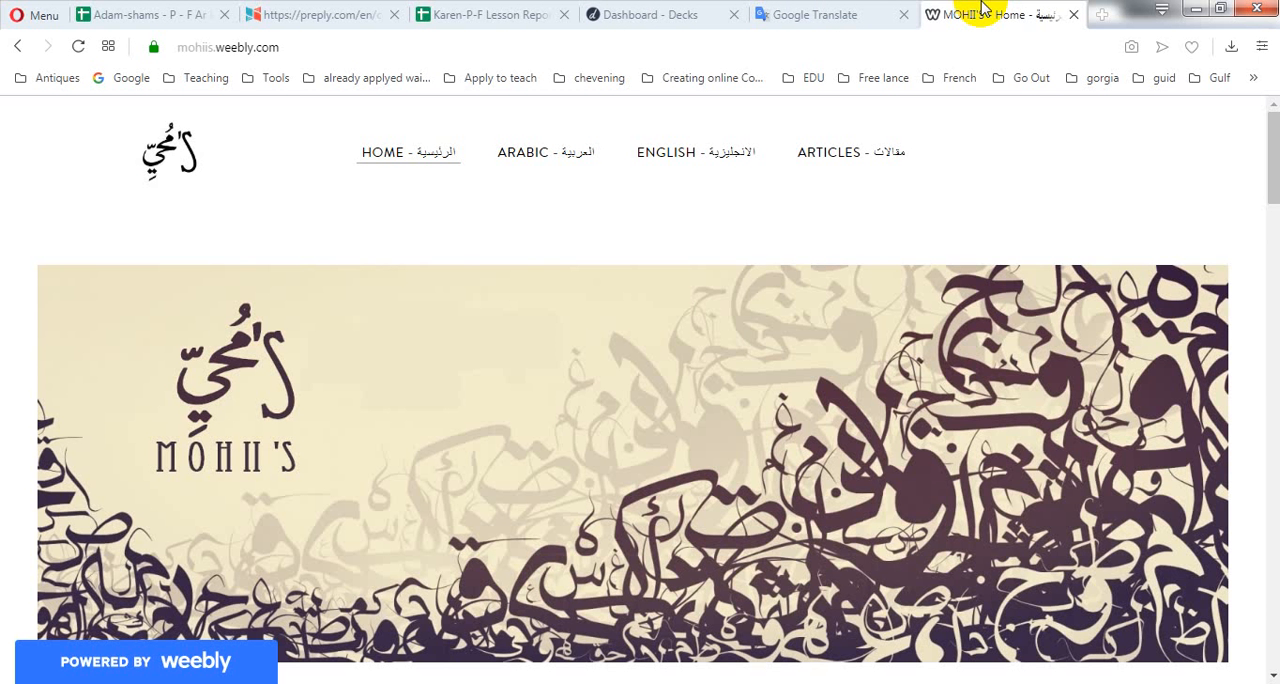